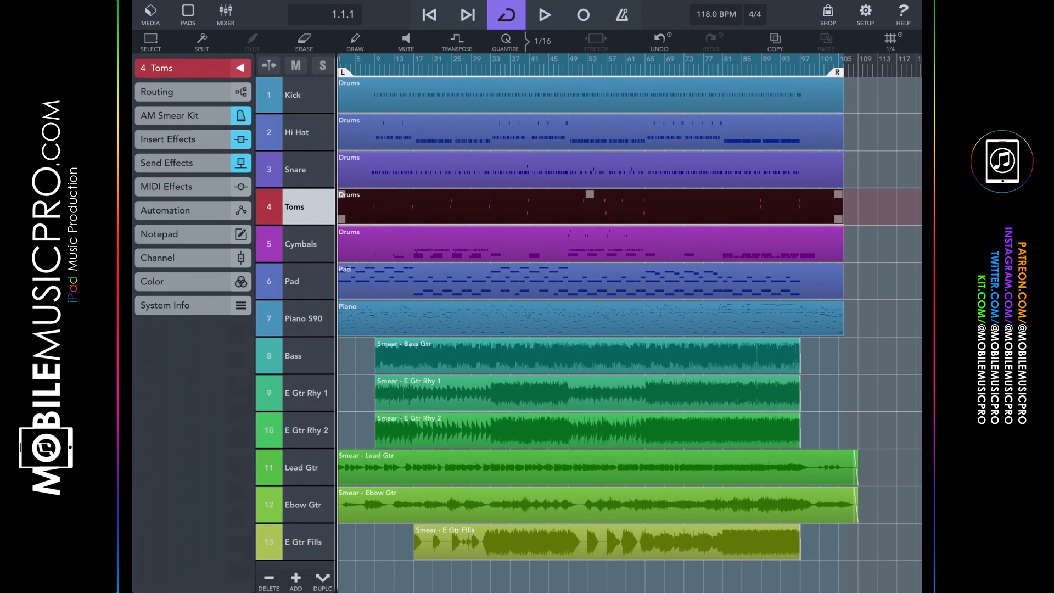
Play the 13-track arrangement from the start, then stop playback around bar 38
{"action": "left_click", "coordinate": [543, 14]}
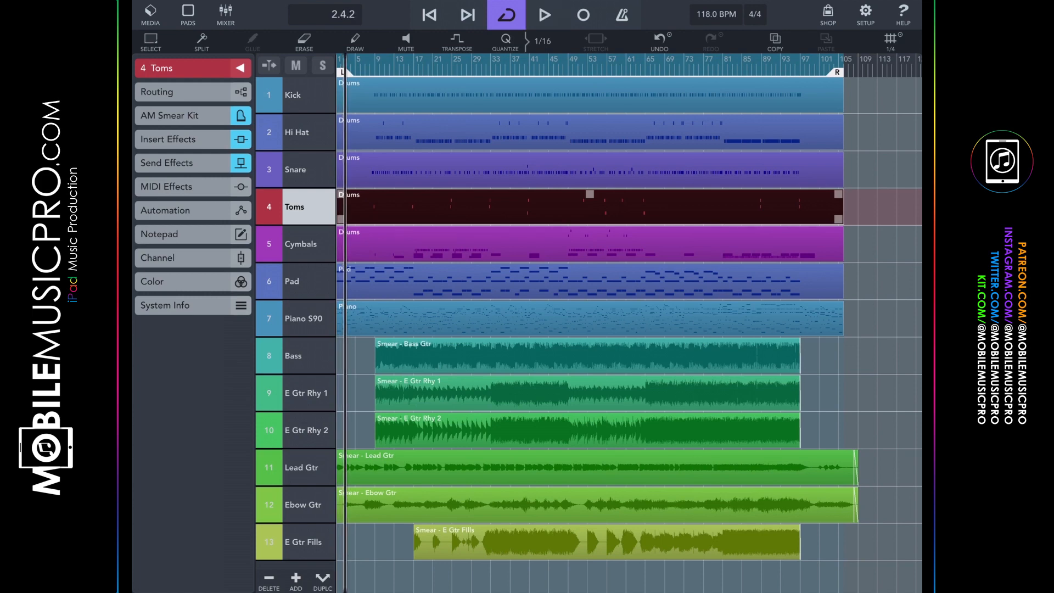
{"action": "left_click", "coordinate": [545, 14]}
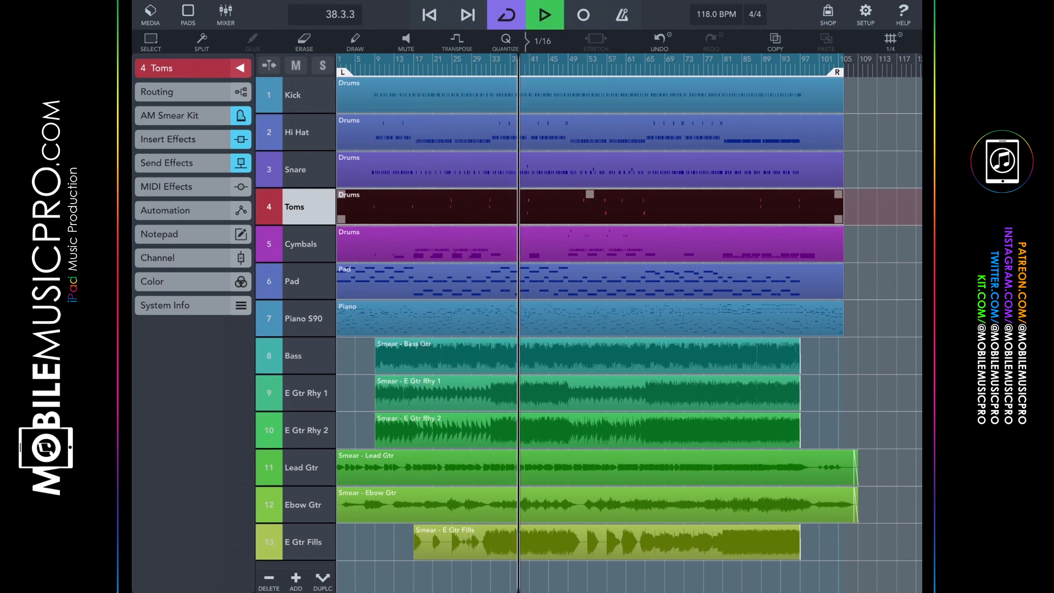
{"action": "left_click", "coordinate": [545, 14]}
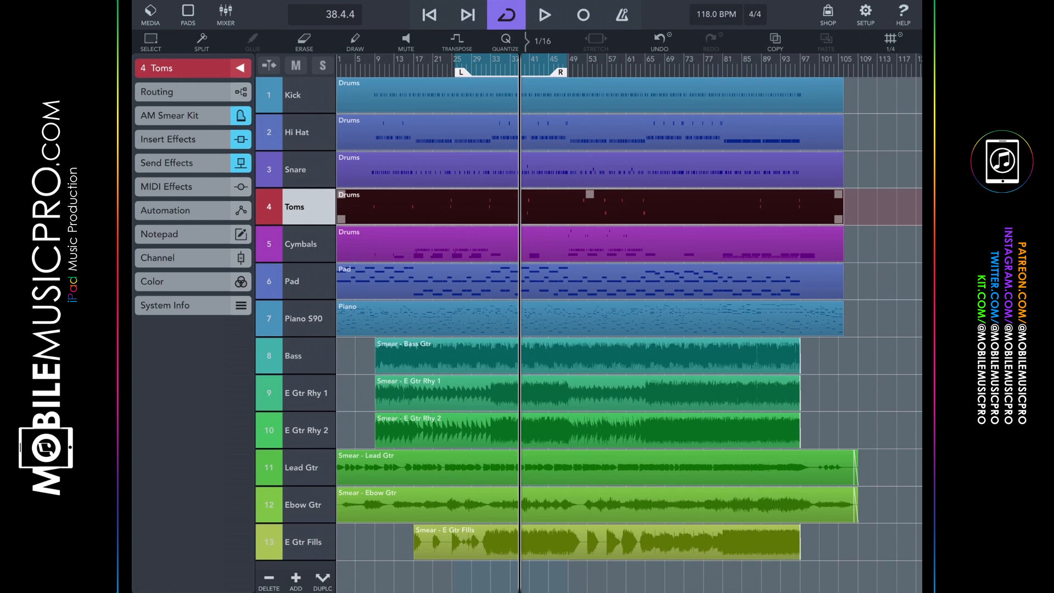
Select the Kick track, jump to bar 1, then select Snare and Toms and enlarge lanes
{"action": "left_click", "coordinate": [293, 95]}
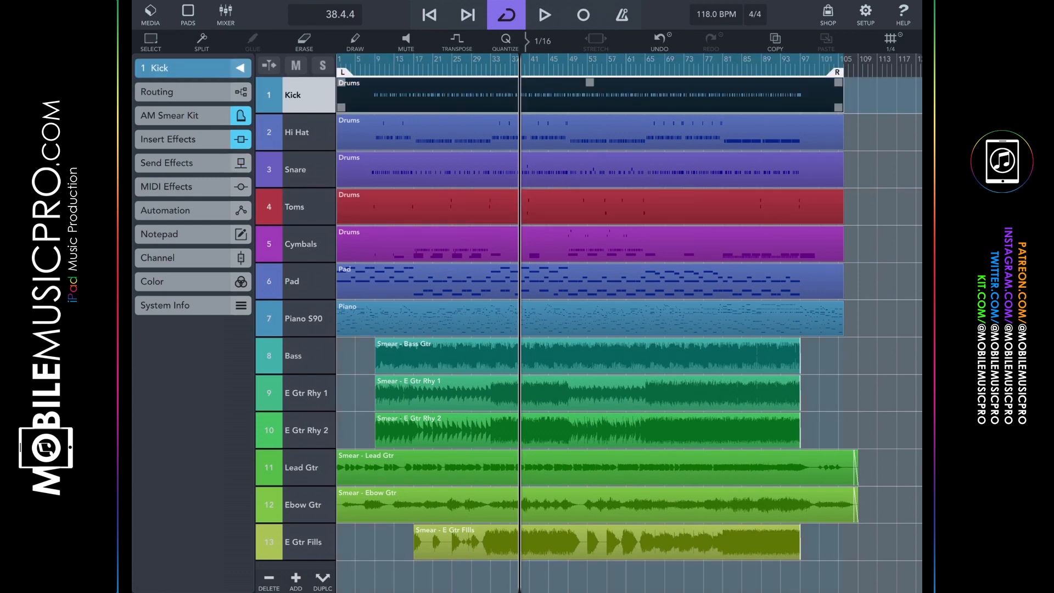
{"action": "left_click", "coordinate": [294, 356]}
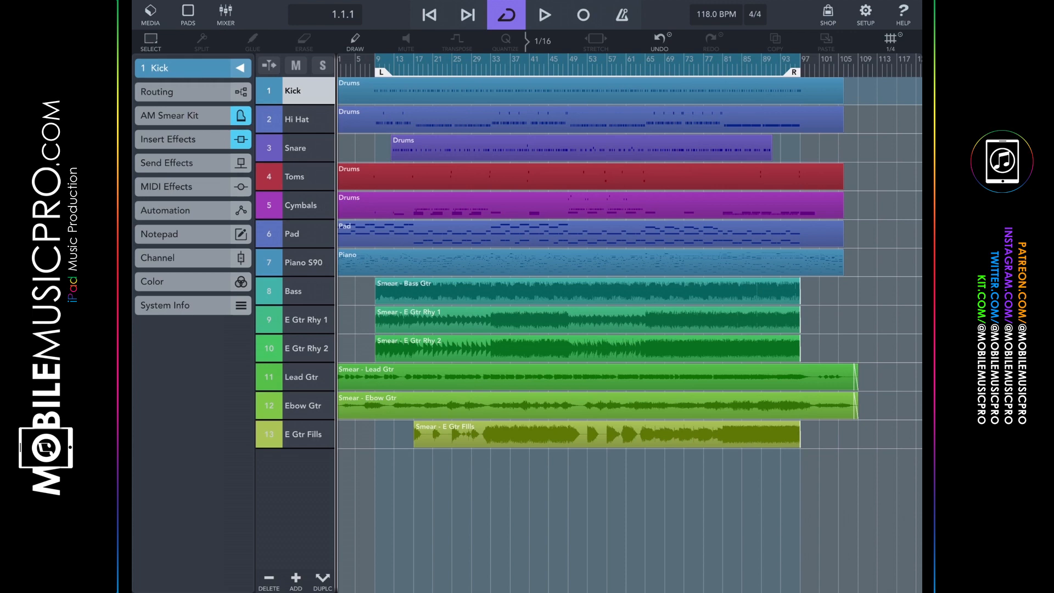
{"action": "left_click", "coordinate": [294, 148]}
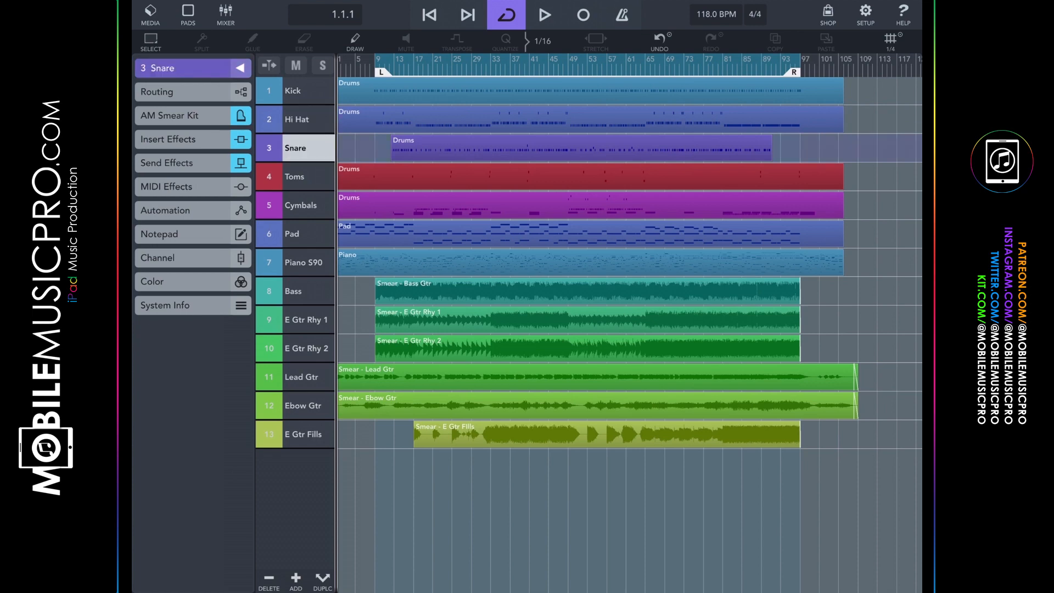
{"action": "left_click", "coordinate": [295, 176]}
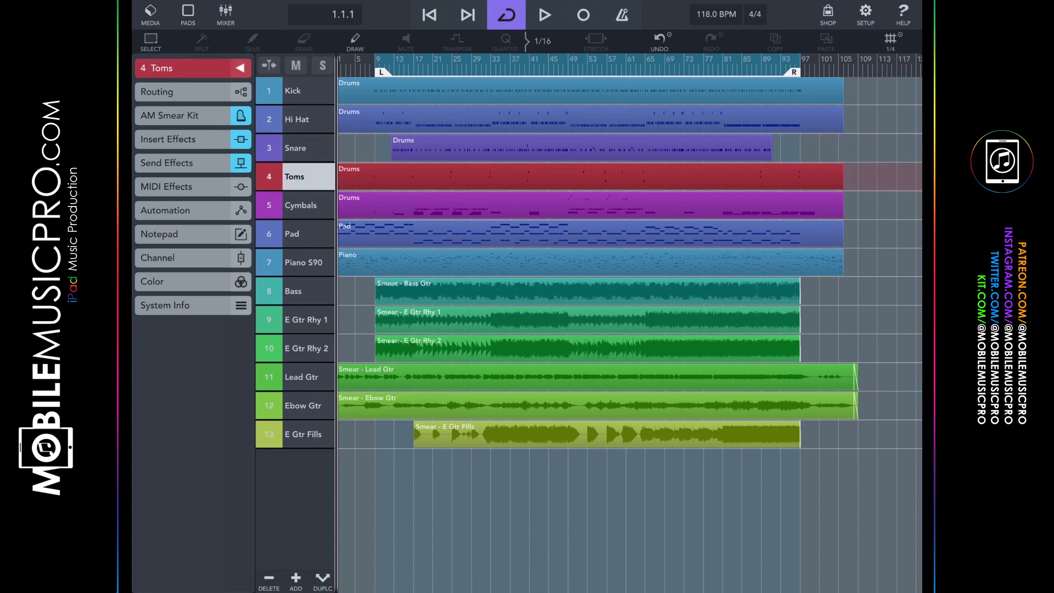
{"action": "left_click", "coordinate": [293, 90]}
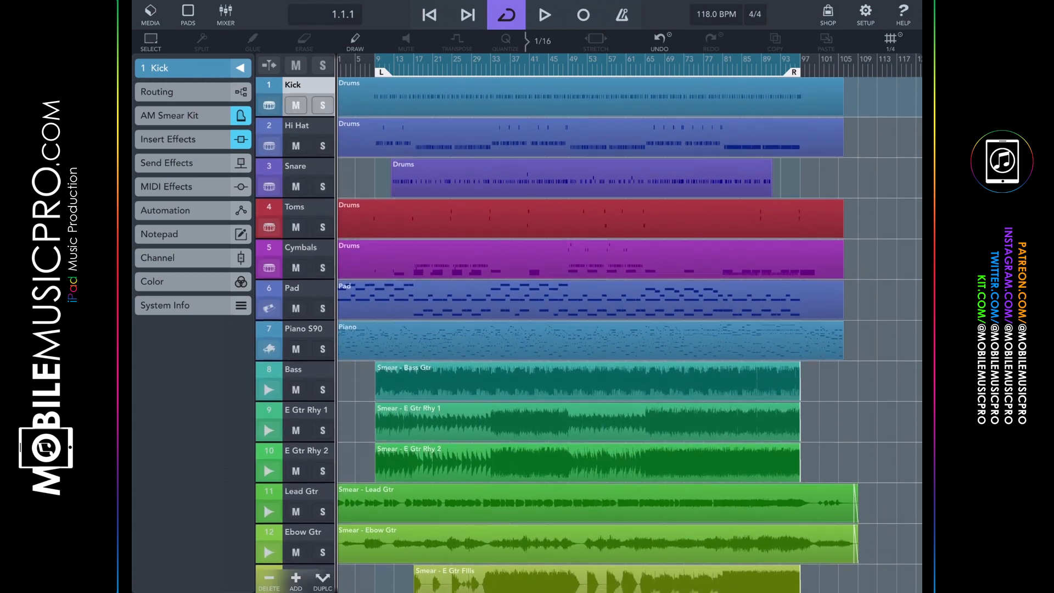
{"action": "scroll", "scroll_direction": "down", "scroll_amount": 3}
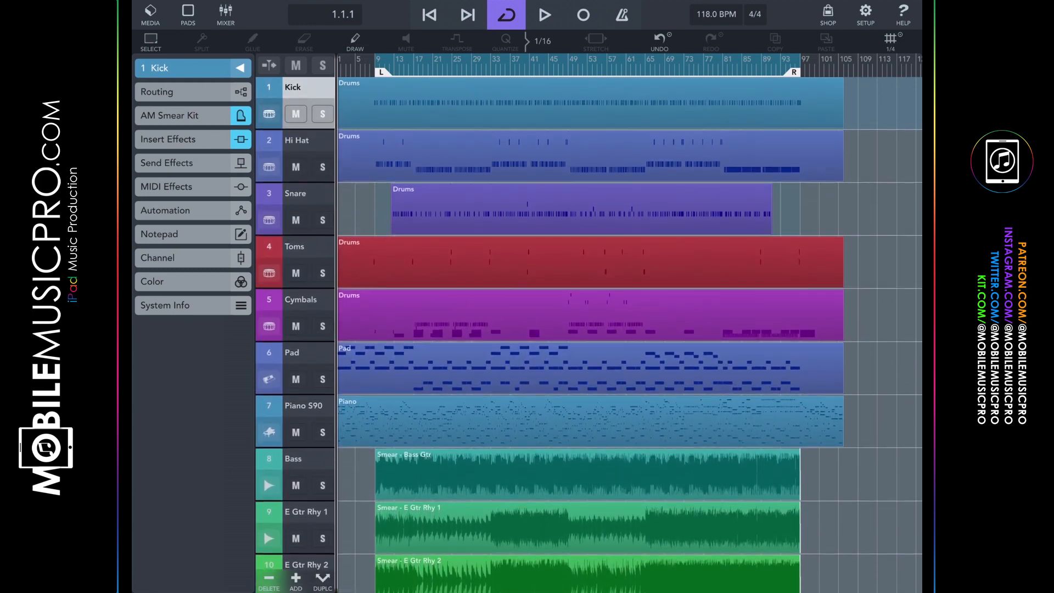
{"action": "scroll", "scroll_direction": "down", "scroll_amount": 3}
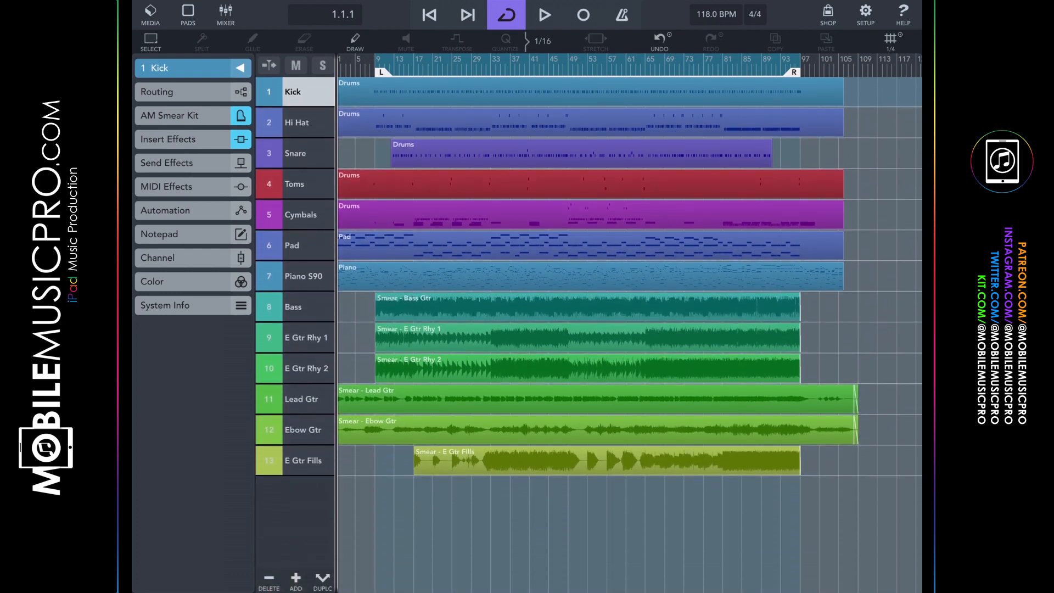
Step through Hi Hat, Snare, Bass and Pad, then select and record-arm Piano S90
{"action": "left_click", "coordinate": [296, 122]}
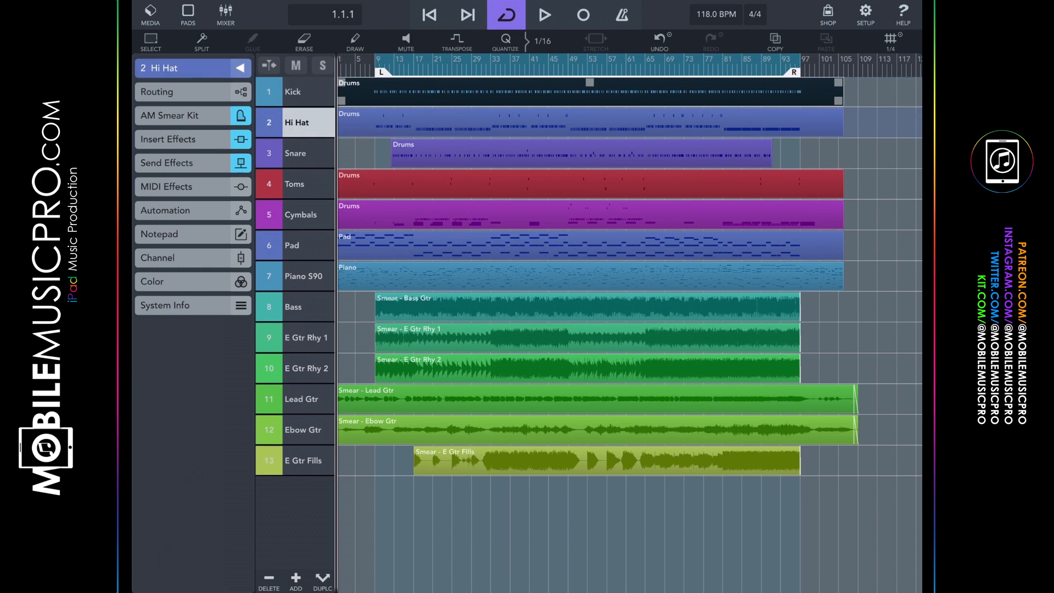
{"action": "left_click", "coordinate": [294, 153]}
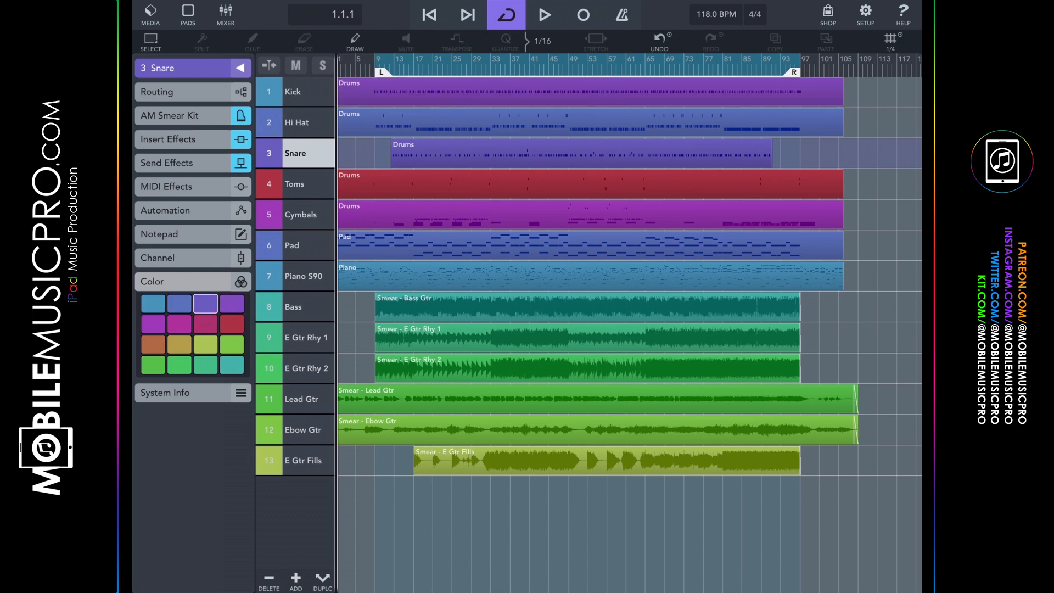
{"action": "left_click", "coordinate": [302, 399]}
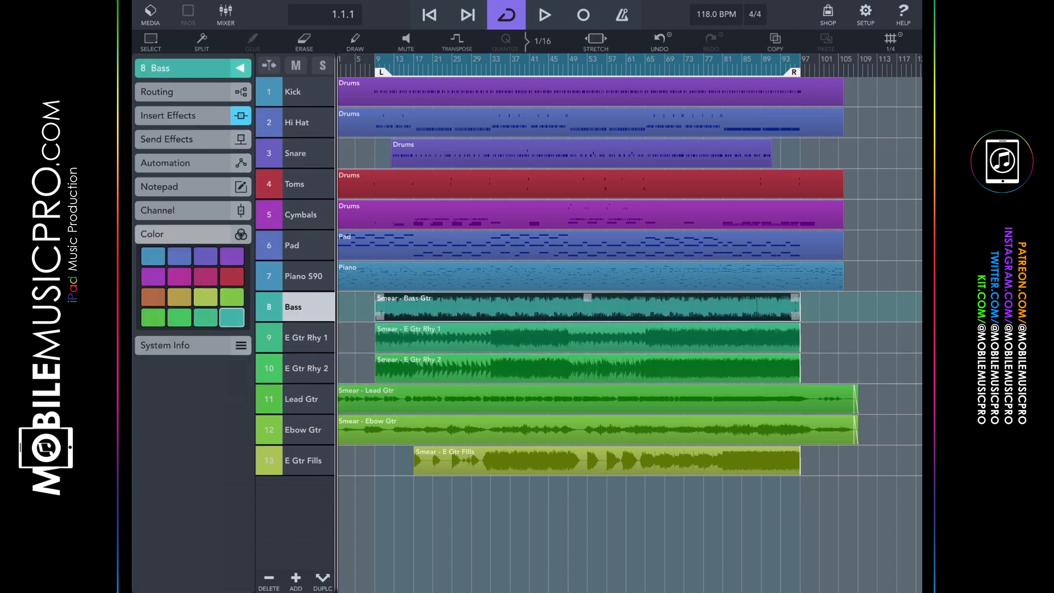
{"action": "left_click", "coordinate": [294, 153]}
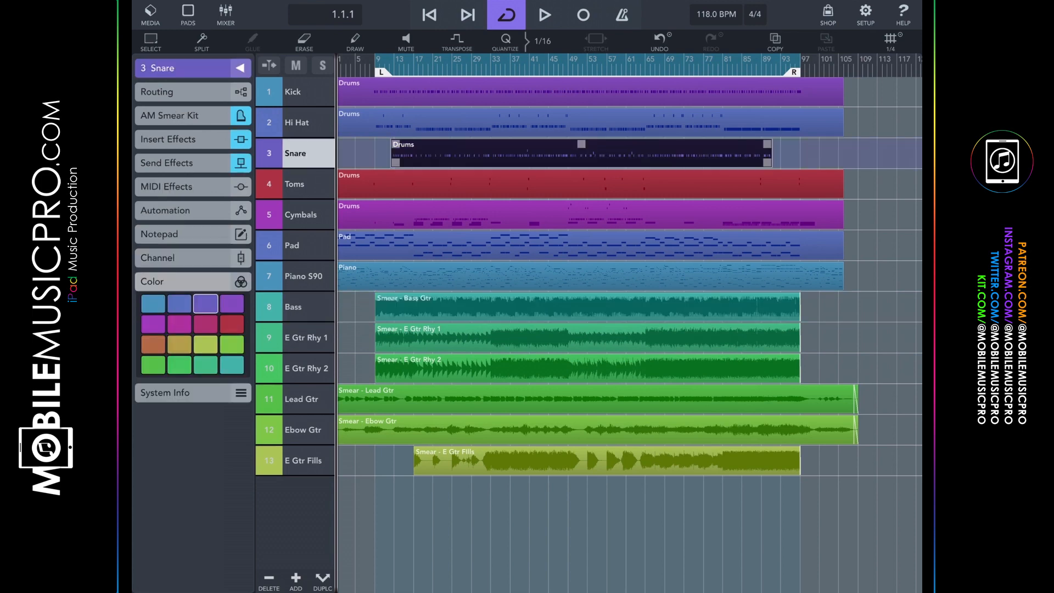
{"action": "left_click", "coordinate": [293, 244]}
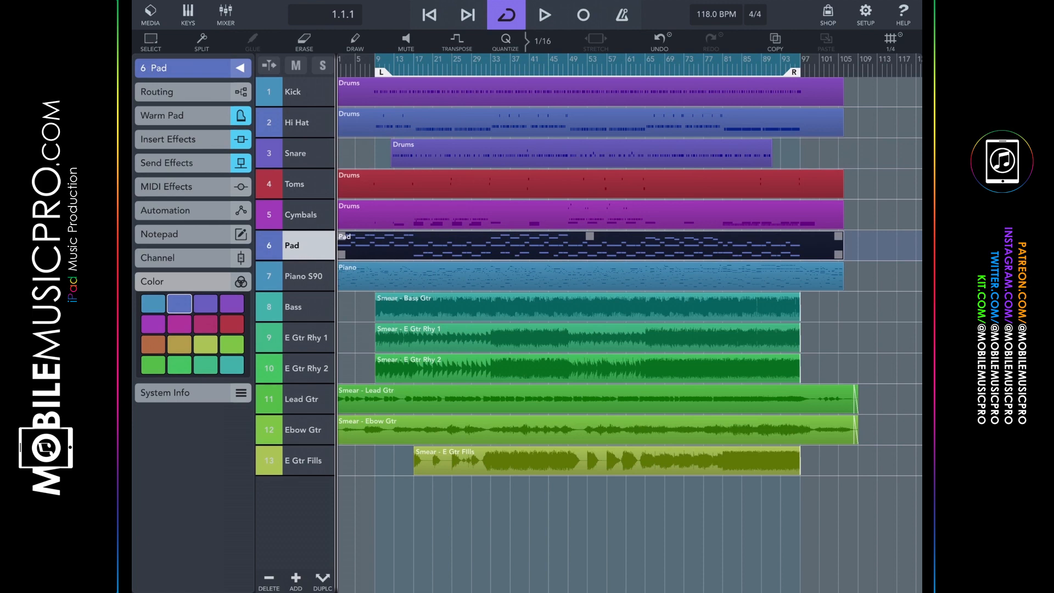
{"action": "left_click", "coordinate": [303, 276]}
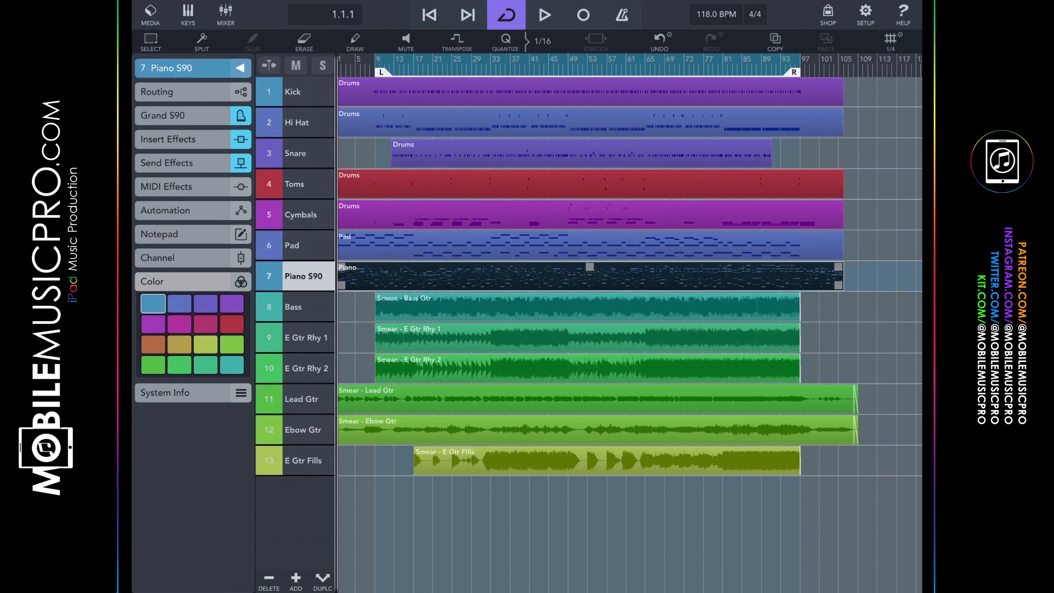
{"action": "left_click", "coordinate": [294, 307]}
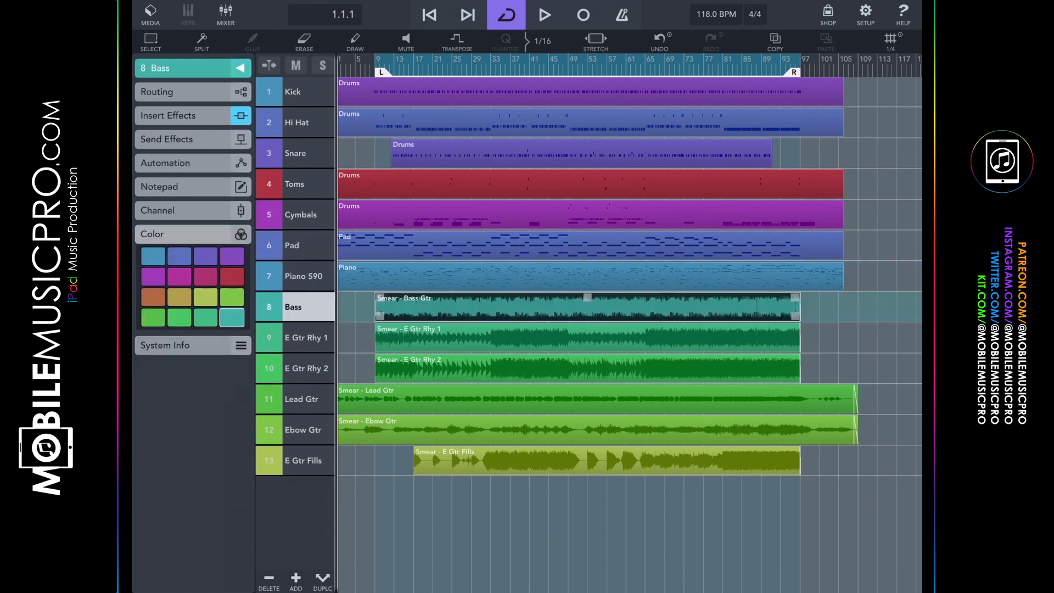
{"action": "left_click", "coordinate": [306, 338]}
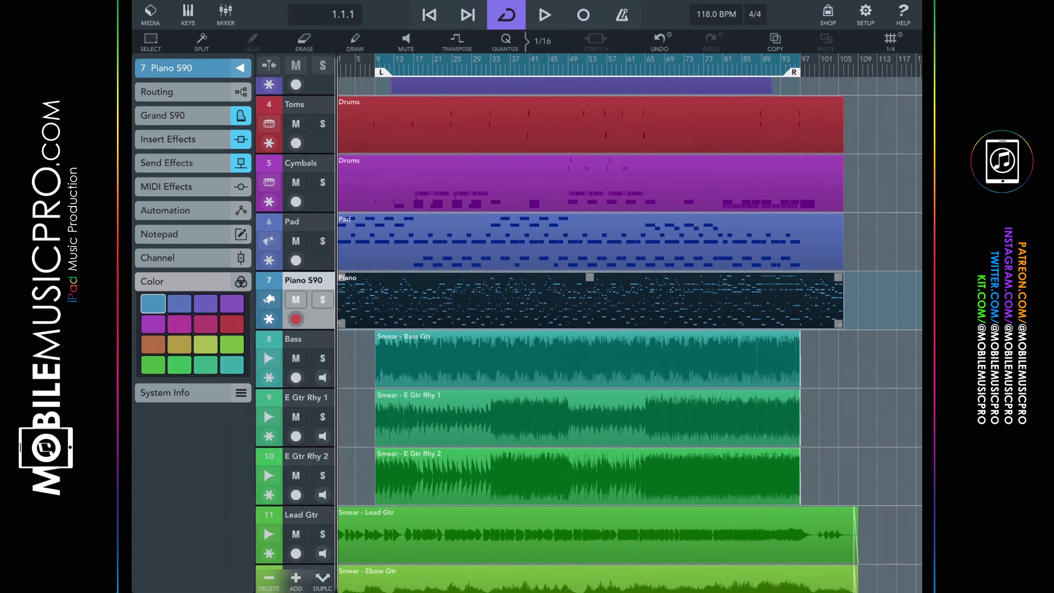
Open the Media browser and switch to the Pads view for Grand S90
{"action": "left_click", "coordinate": [150, 15]}
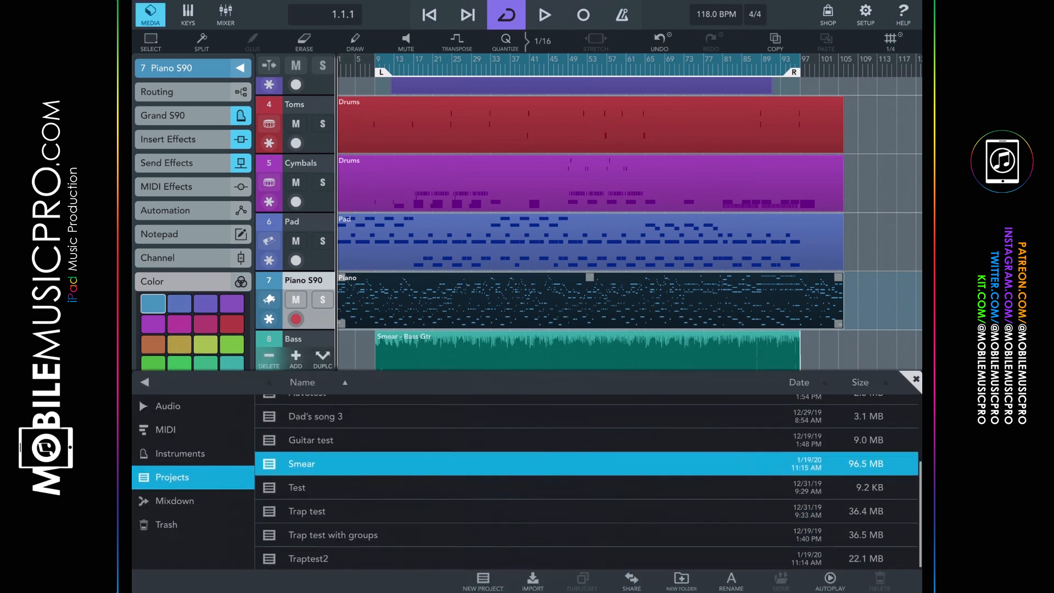
{"action": "scroll", "scroll_direction": "down", "scroll_amount": 3}
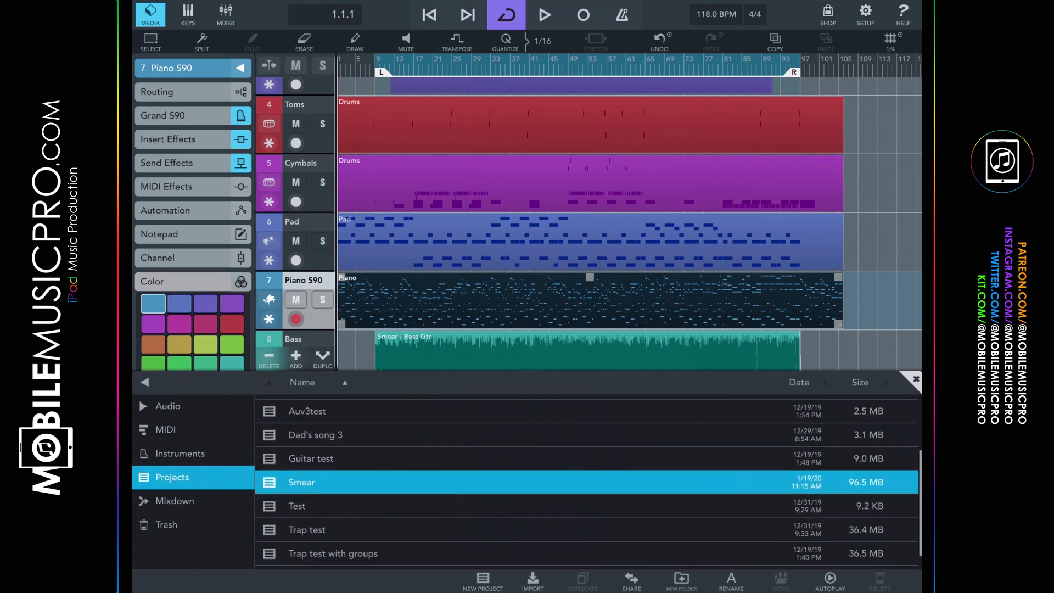
{"action": "left_click", "coordinate": [188, 13]}
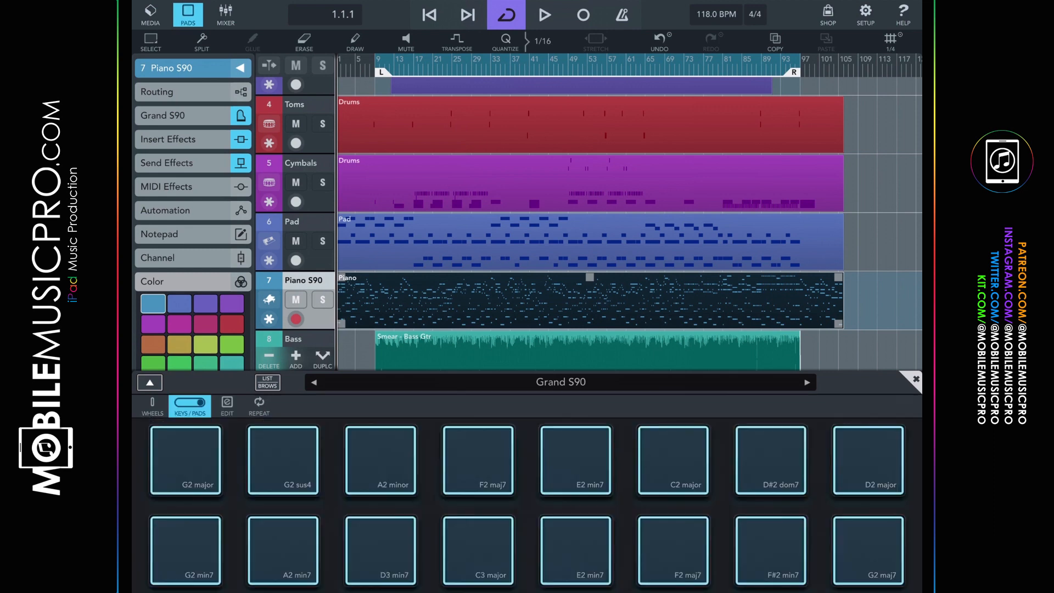
Audition two pads, edit the first pad from G2 major to G2 aug, and close the pads
{"action": "left_click", "coordinate": [283, 461]}
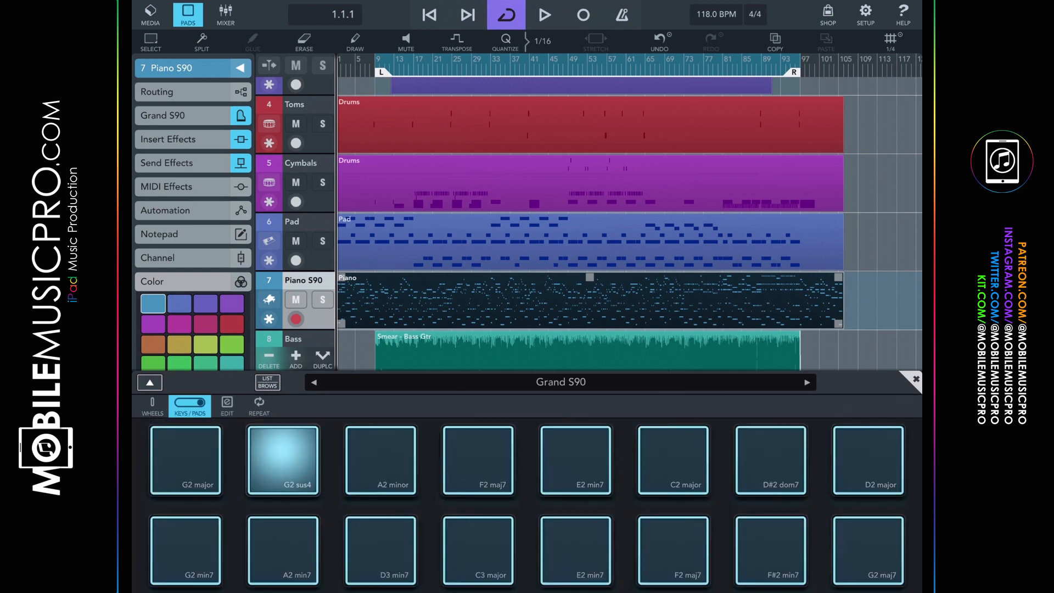
{"action": "left_click", "coordinate": [282, 461]}
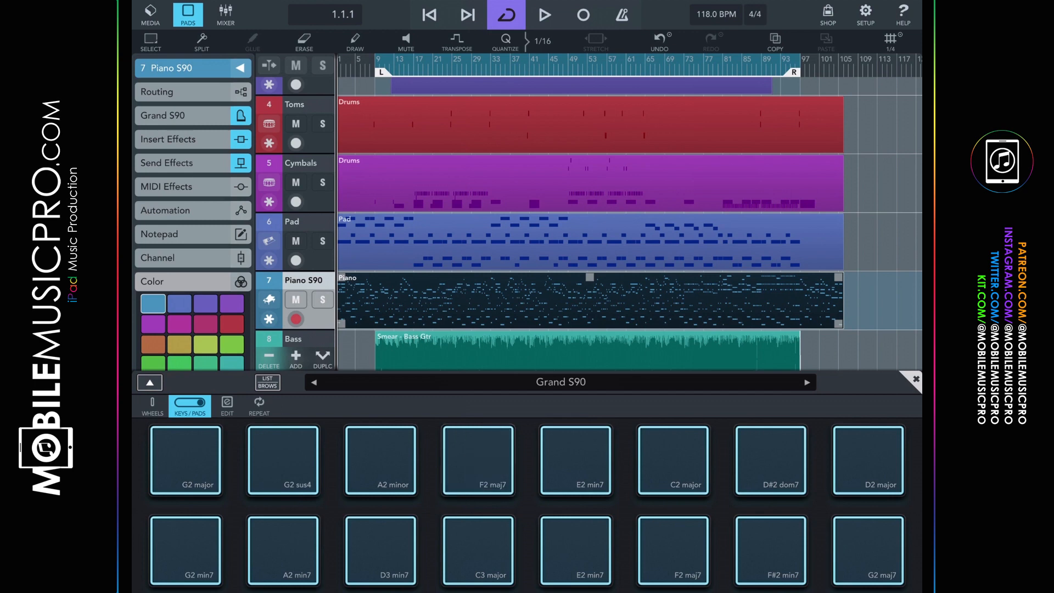
{"action": "left_click", "coordinate": [228, 405]}
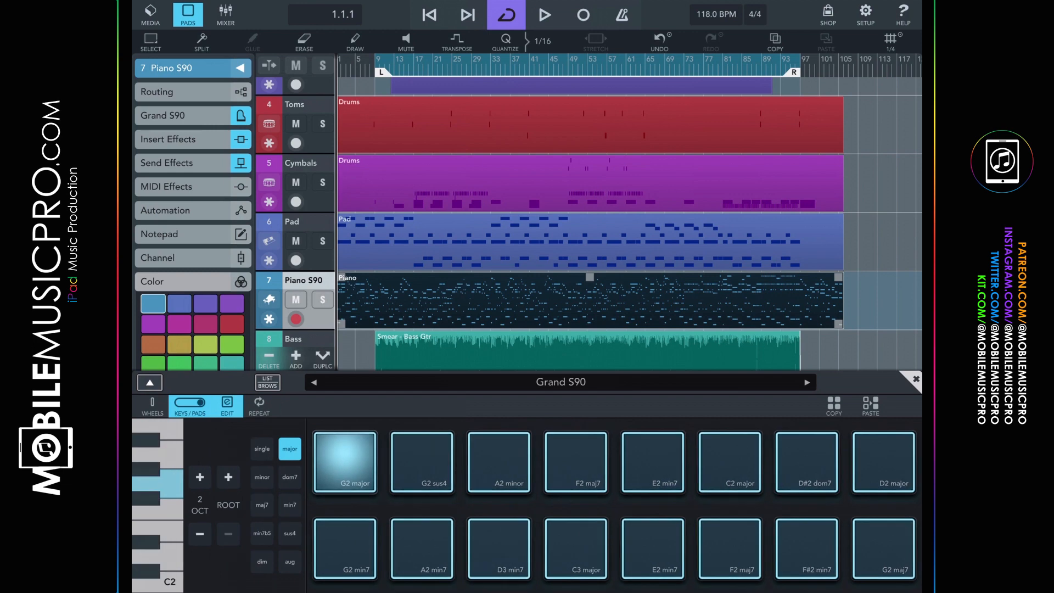
{"action": "left_click", "coordinate": [289, 505]}
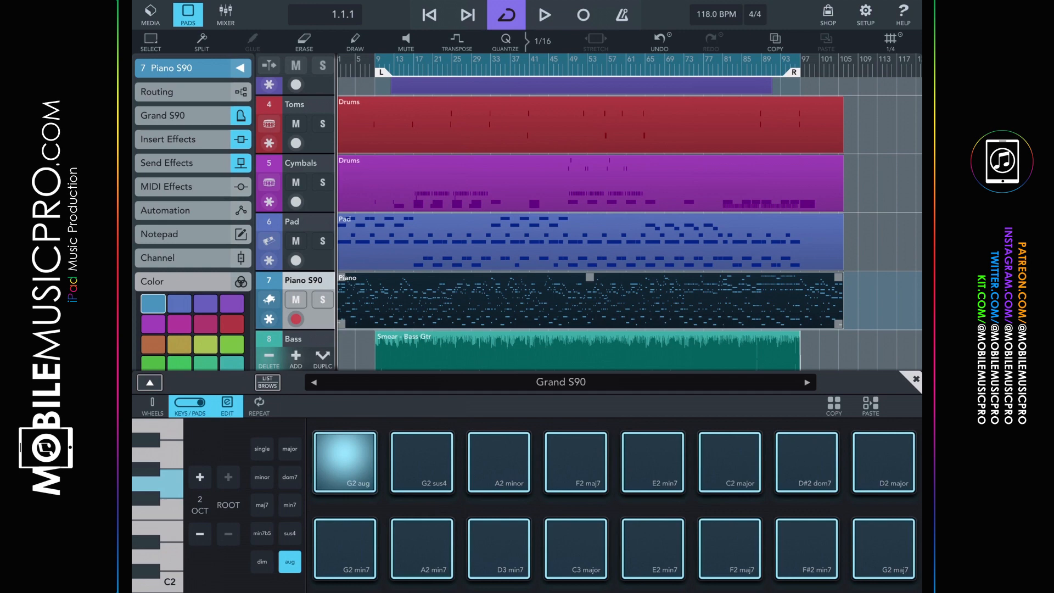
{"action": "left_click", "coordinate": [225, 13]}
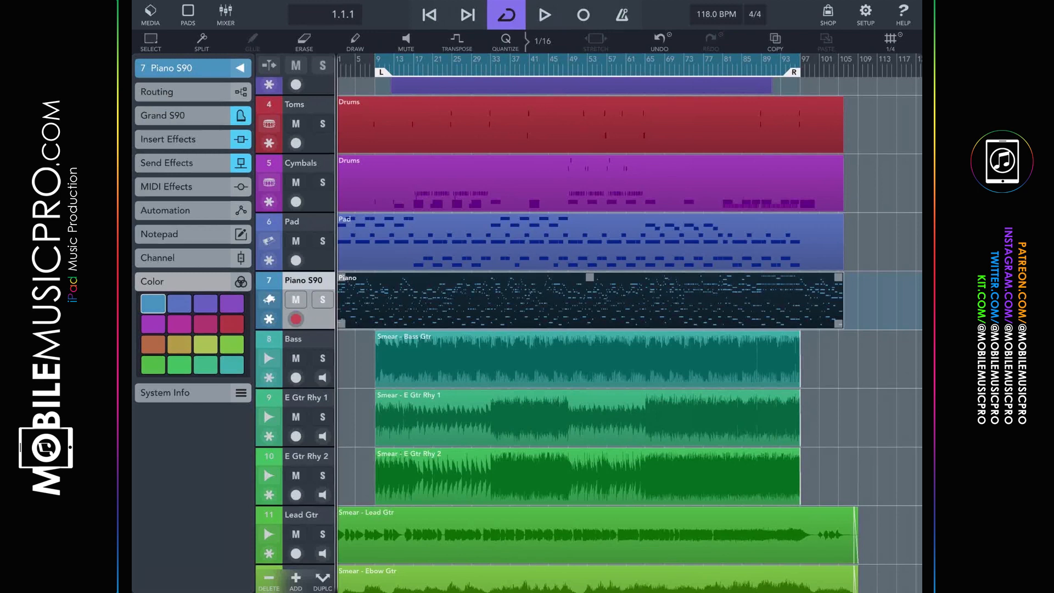
Create a new project named Testproject from a template in the Media browser
{"action": "left_click", "coordinate": [150, 14]}
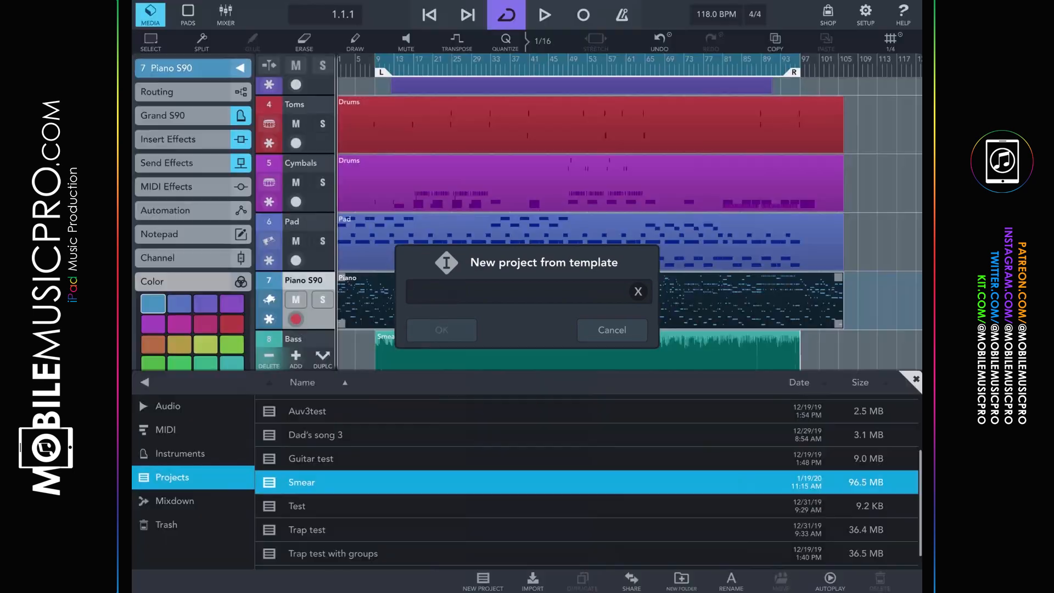
{"action": "left_click", "coordinate": [441, 330]}
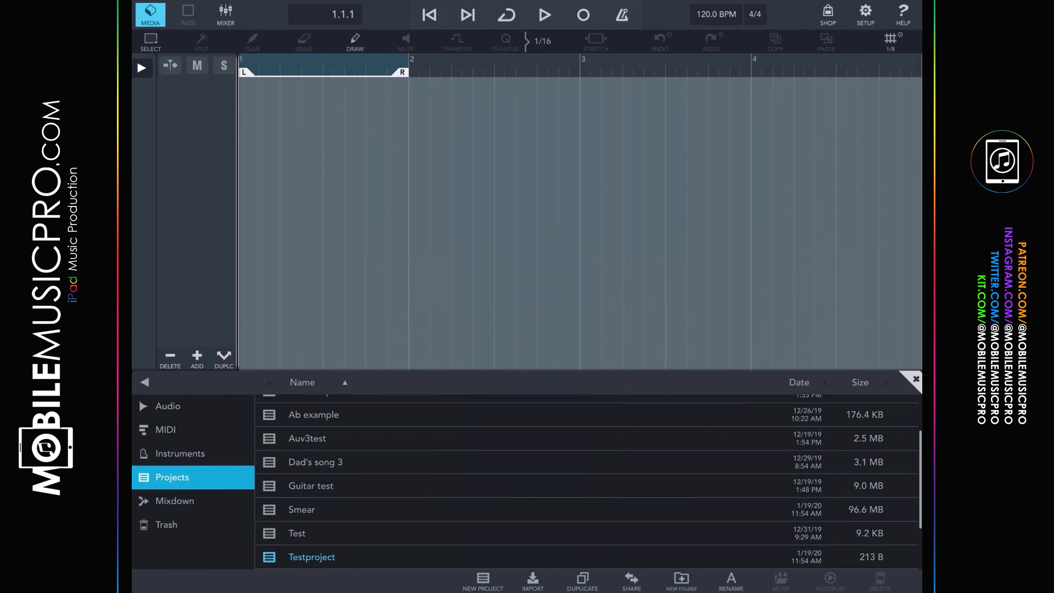
Close Media, add MIDI Track 1 with Acoustic Piano, and show its instrument panel
{"action": "left_click", "coordinate": [197, 356]}
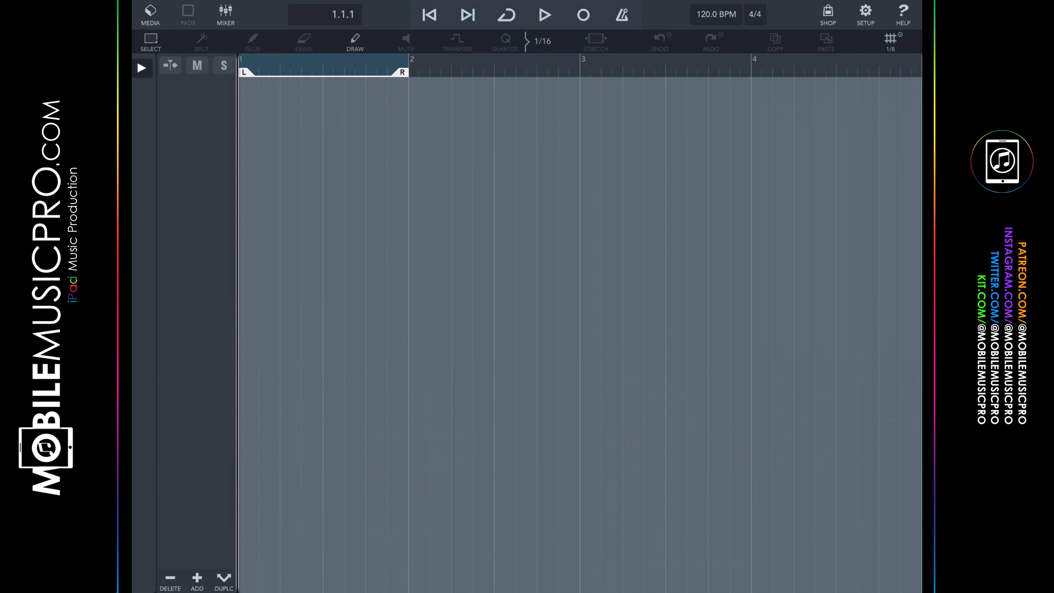
{"action": "left_click", "coordinate": [659, 39]}
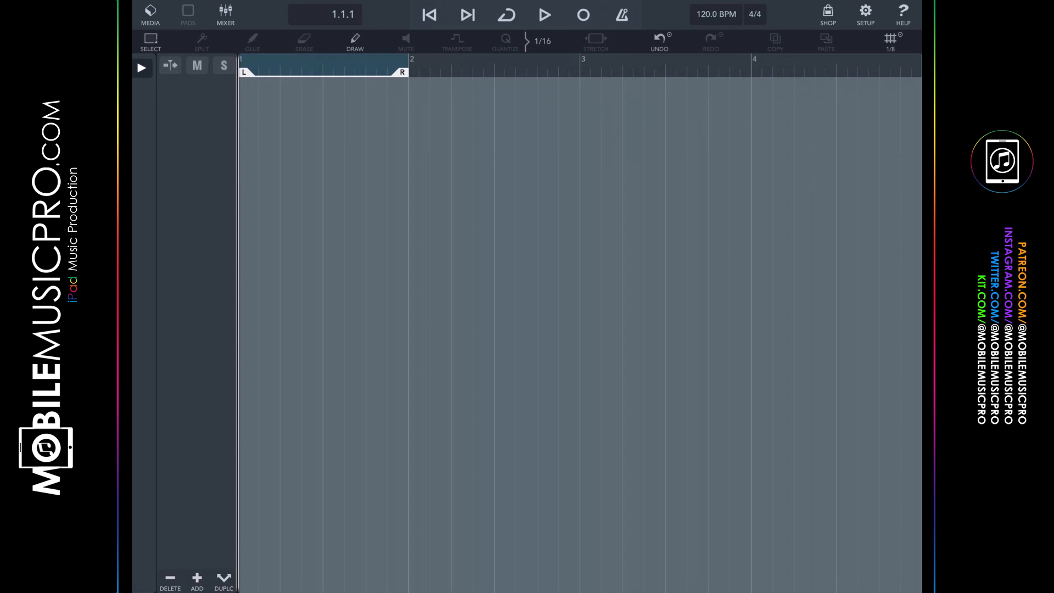
{"action": "left_click", "coordinate": [197, 580]}
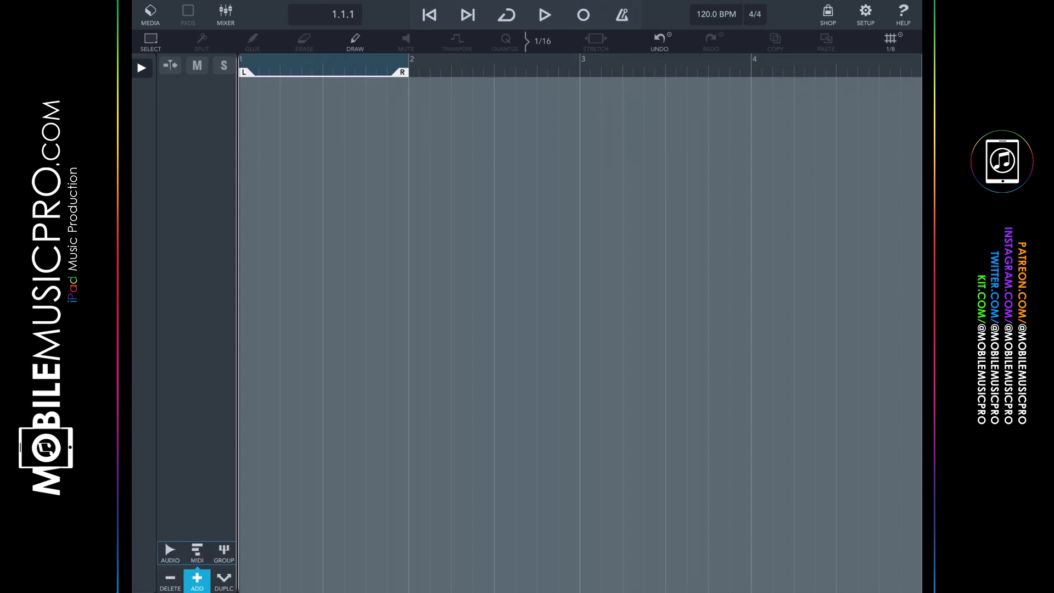
{"action": "left_click", "coordinate": [197, 580]}
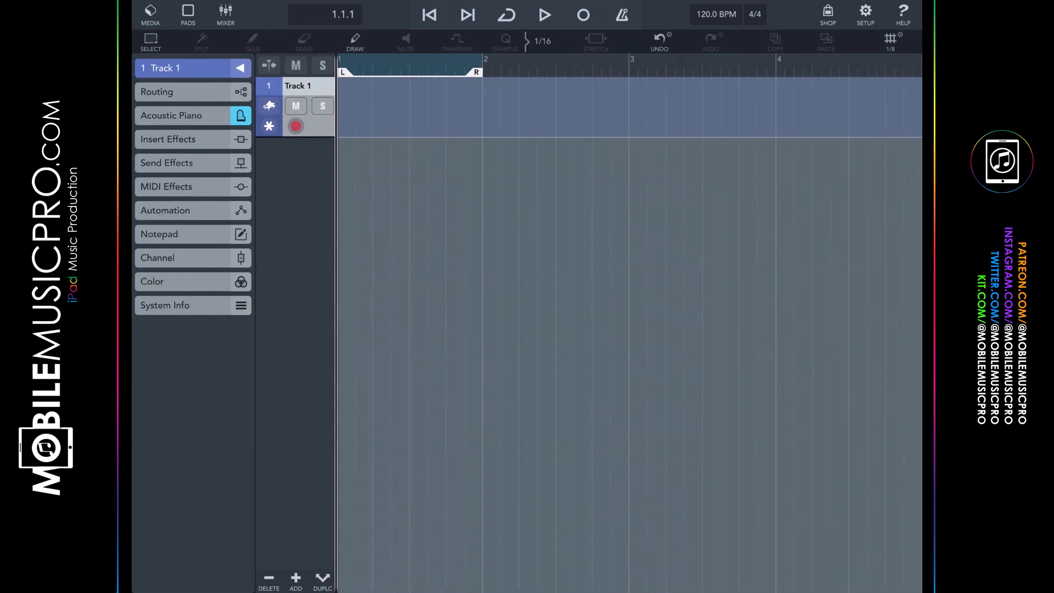
{"action": "left_click", "coordinate": [240, 115]}
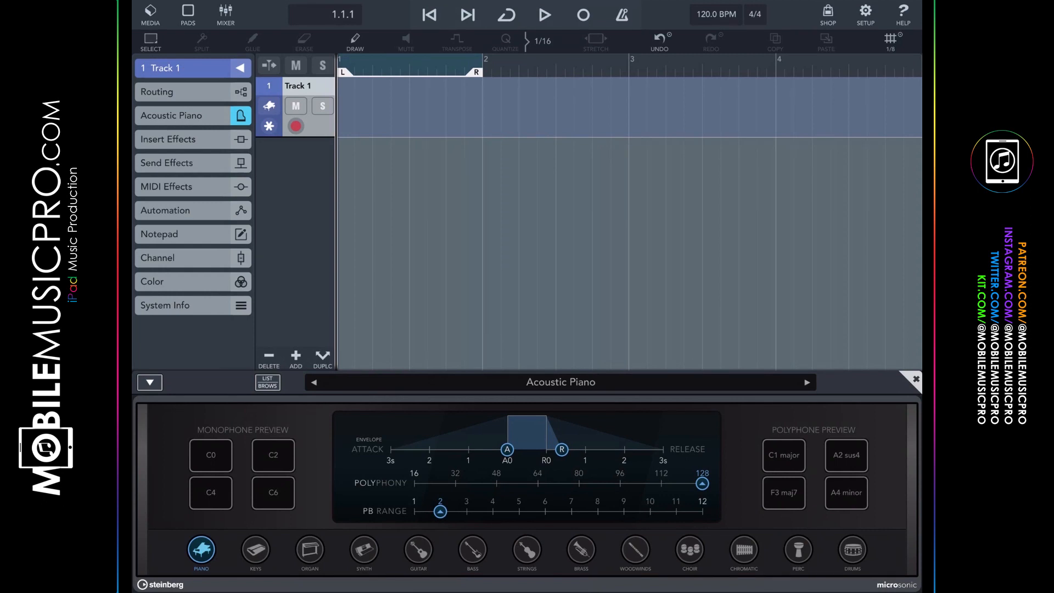
Load Acoustic Piano, audition Classic EPiano, then settle on the Analog Bass sound
{"action": "left_click", "coordinate": [915, 379]}
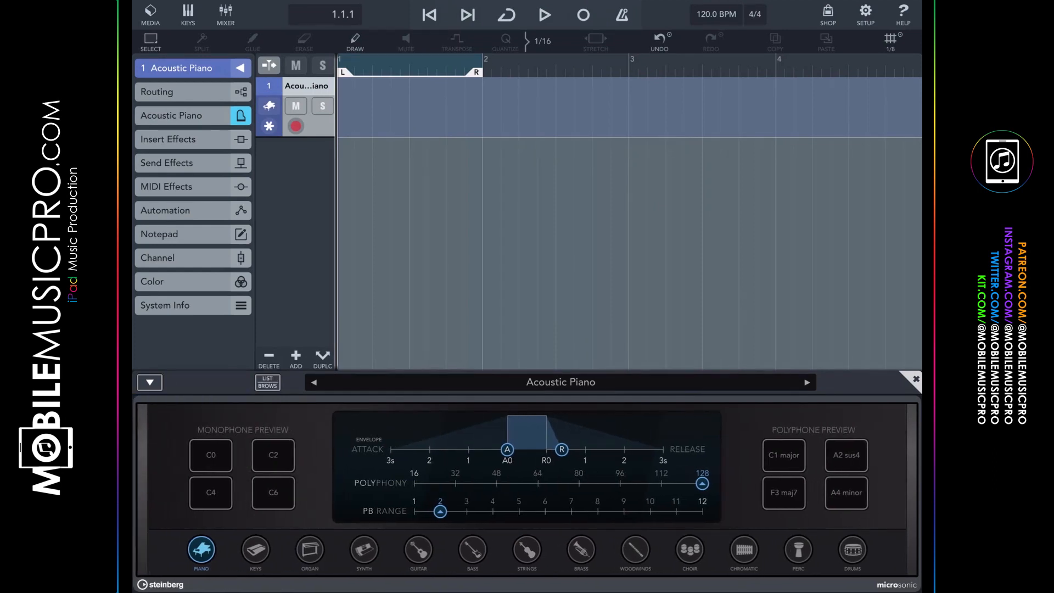
{"action": "left_click", "coordinate": [268, 382]}
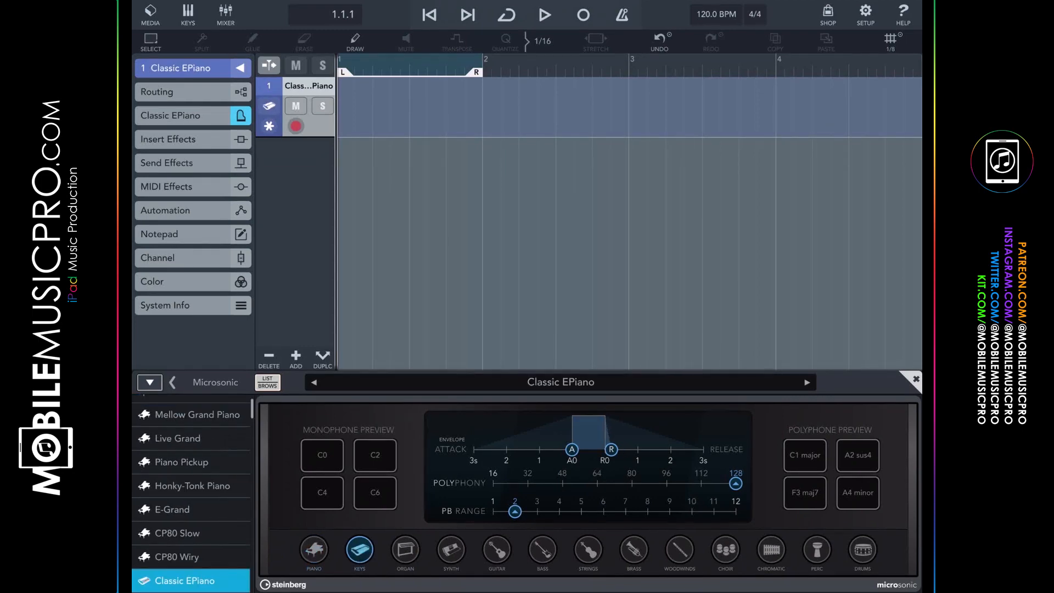
{"action": "left_click", "coordinate": [451, 552]}
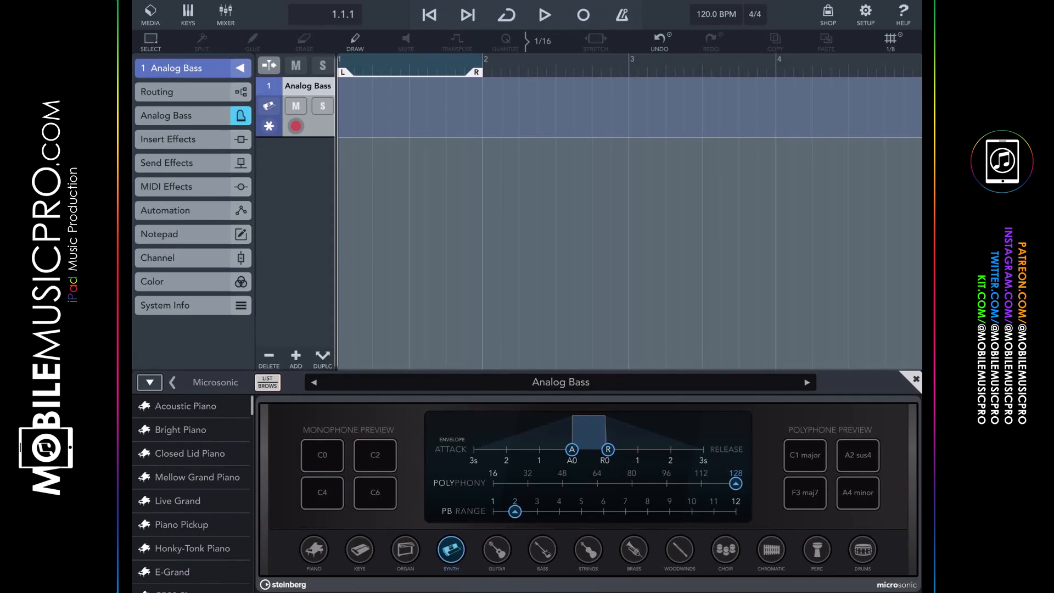
Return to Acoustic Piano, browse Factory Presets, and try Hard Saw Lead and Brite Mystic Strings
{"action": "left_click", "coordinate": [187, 406]}
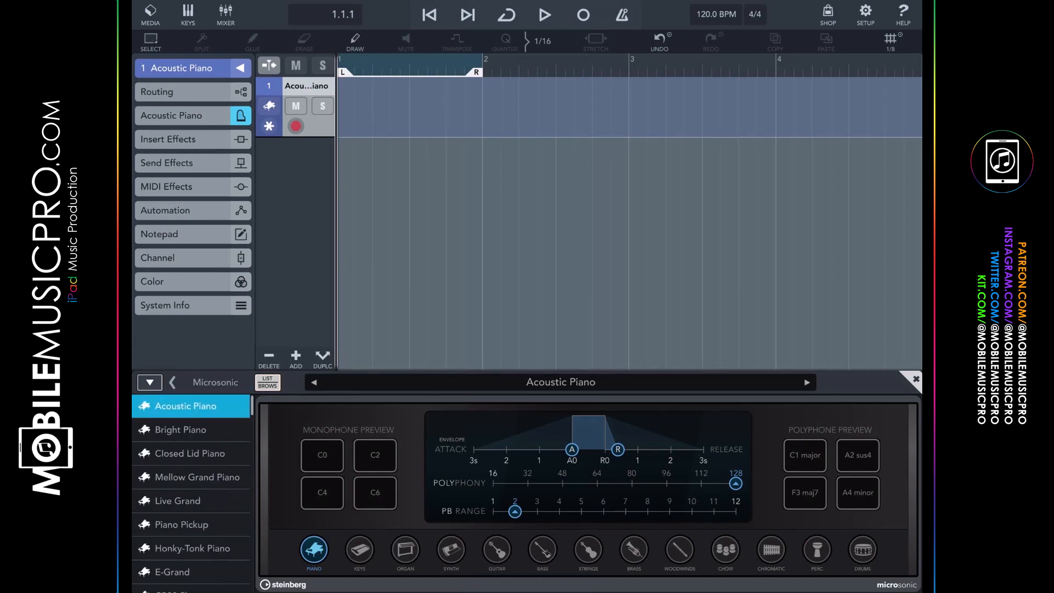
{"action": "scroll", "scroll_direction": "down", "scroll_amount": 3}
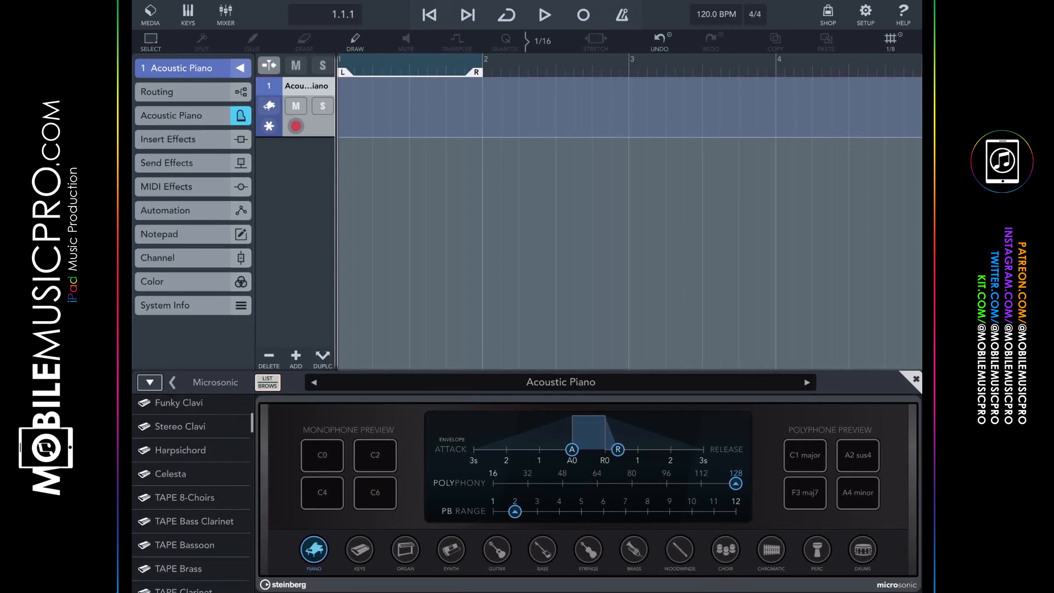
{"action": "left_click", "coordinate": [171, 383]}
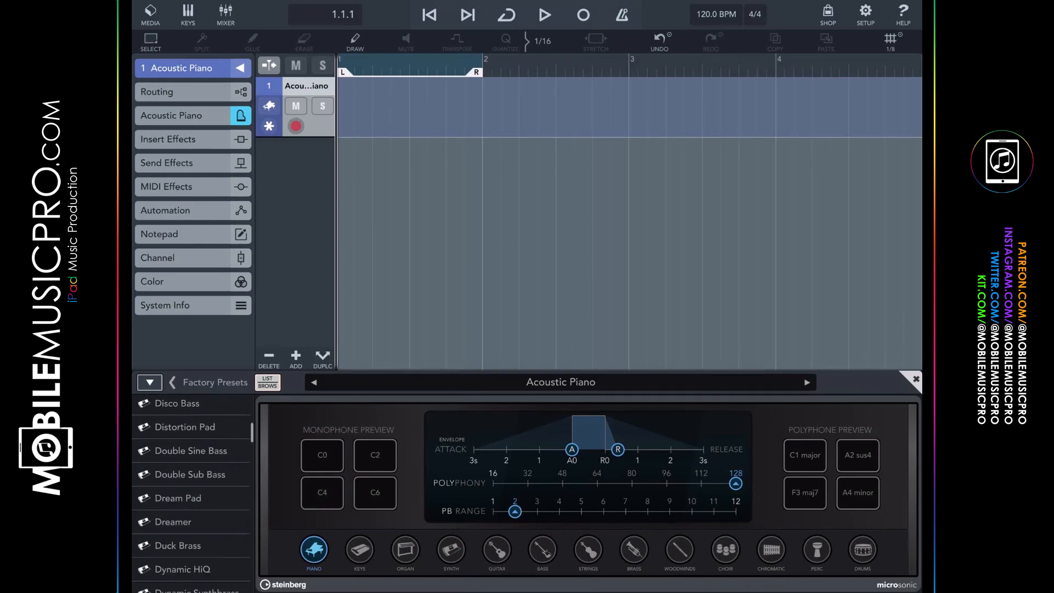
{"action": "scroll", "scroll_direction": "down", "scroll_amount": 3}
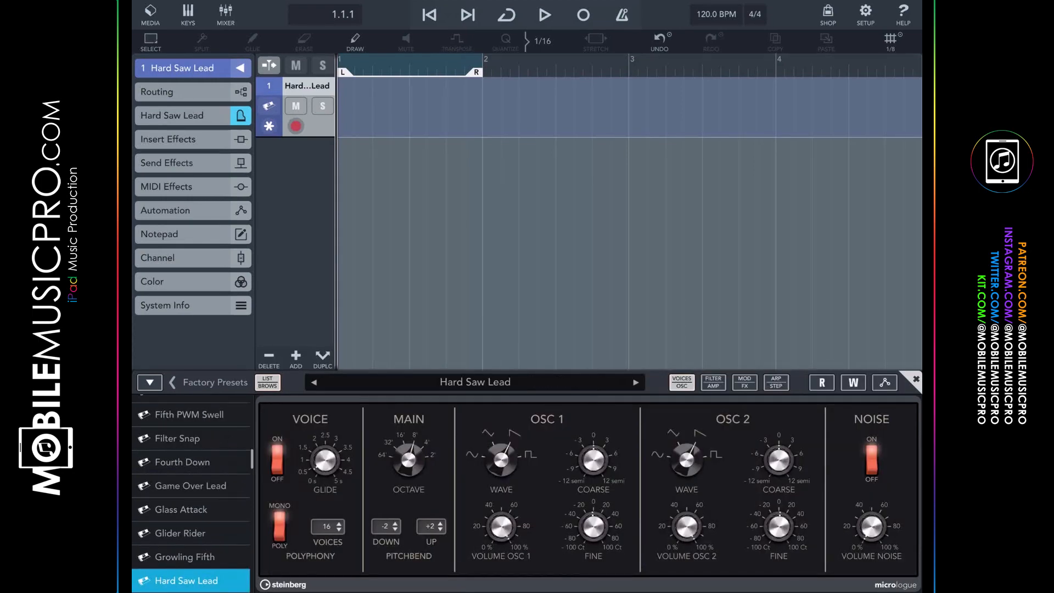
{"action": "left_click", "coordinate": [190, 525]}
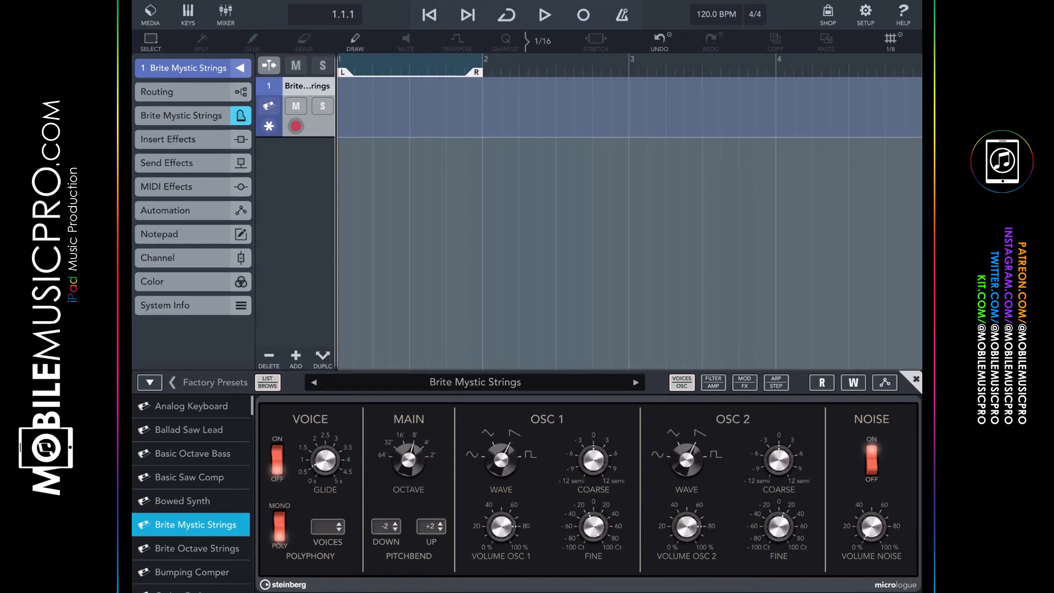
{"action": "left_click", "coordinate": [188, 14]}
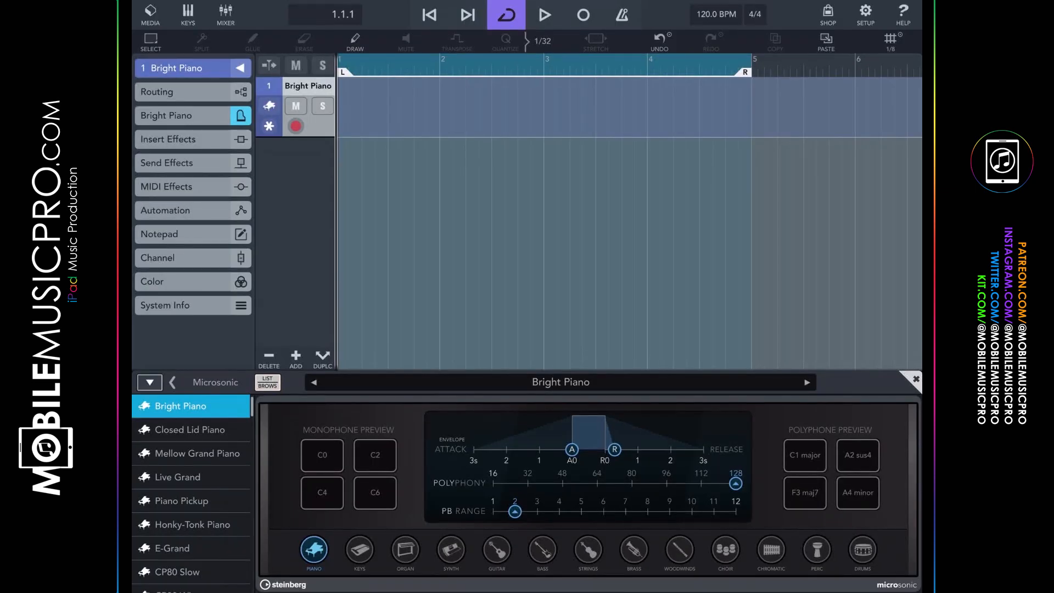
Toggle loop playback, enable the metronome click, and start recording the Bright Piano loop
{"action": "left_click", "coordinate": [506, 14]}
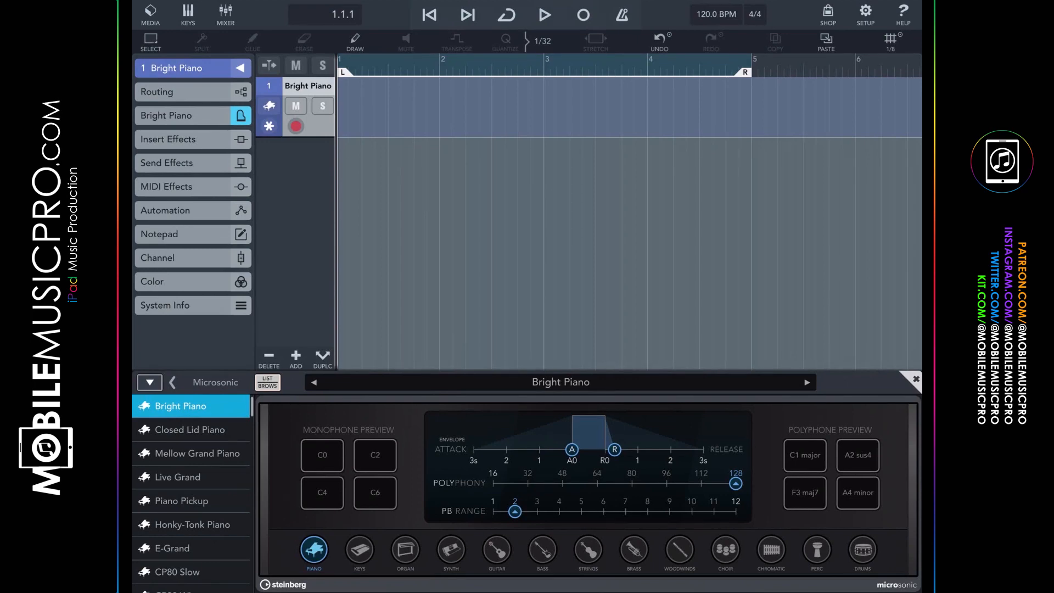
{"action": "left_click", "coordinate": [505, 14]}
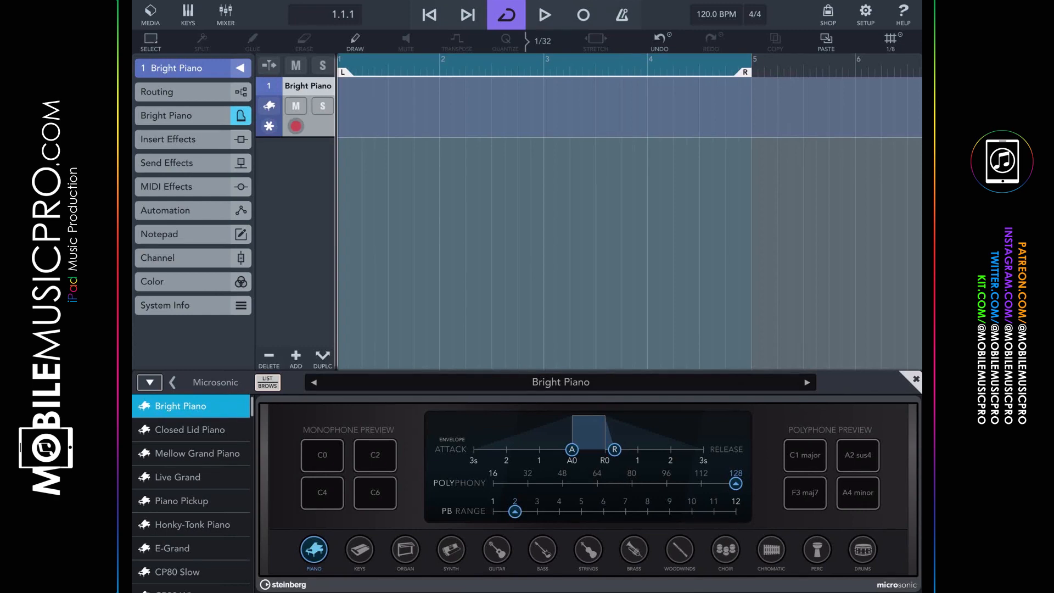
{"action": "left_click", "coordinate": [621, 14]}
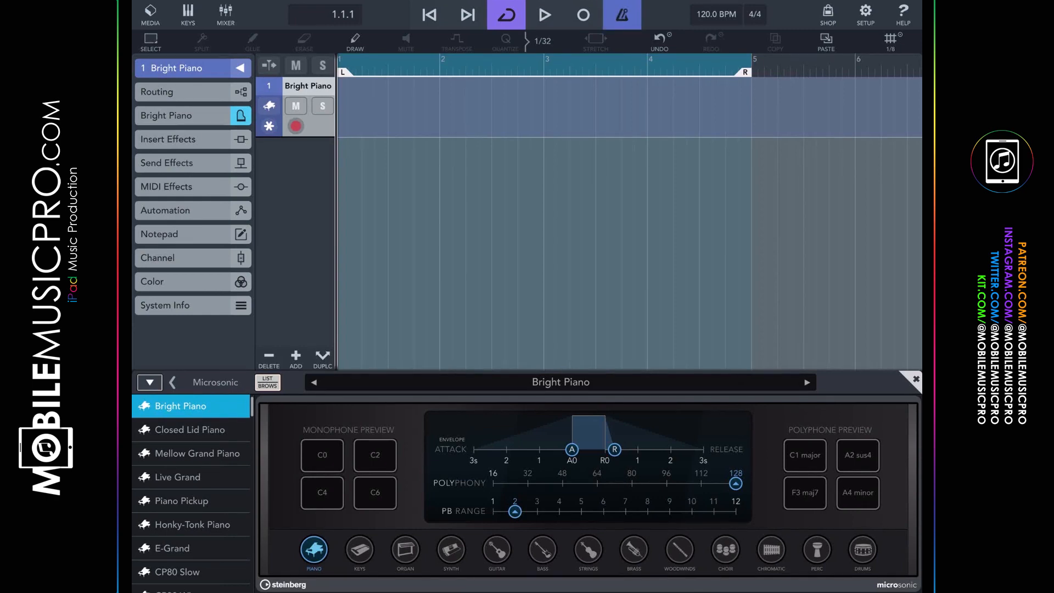
{"action": "left_click", "coordinate": [544, 15]}
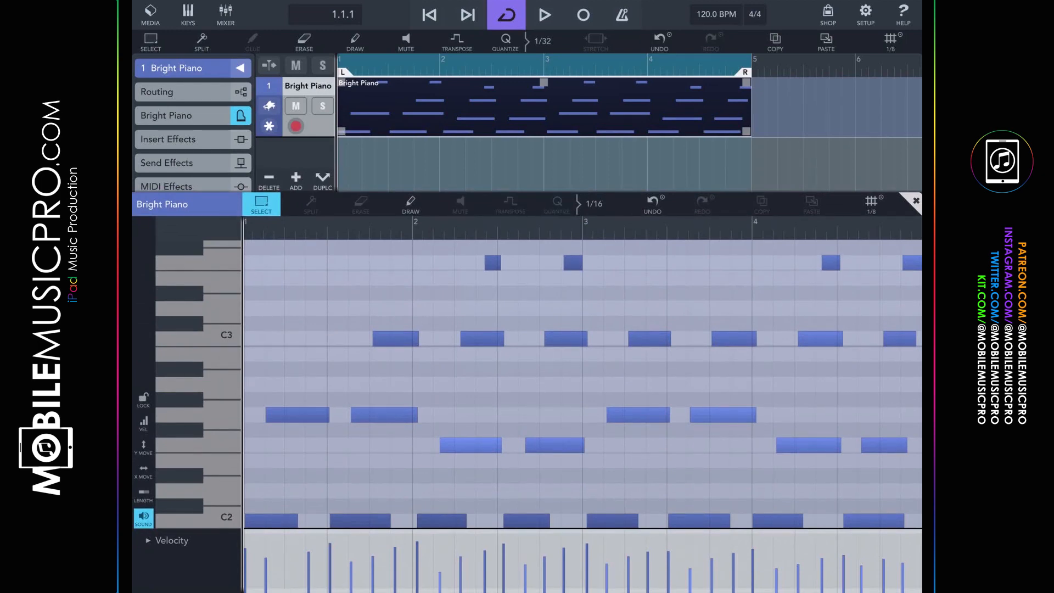
Leave the Key Editor and start a fresh project with no tracks
{"action": "left_click", "coordinate": [410, 204]}
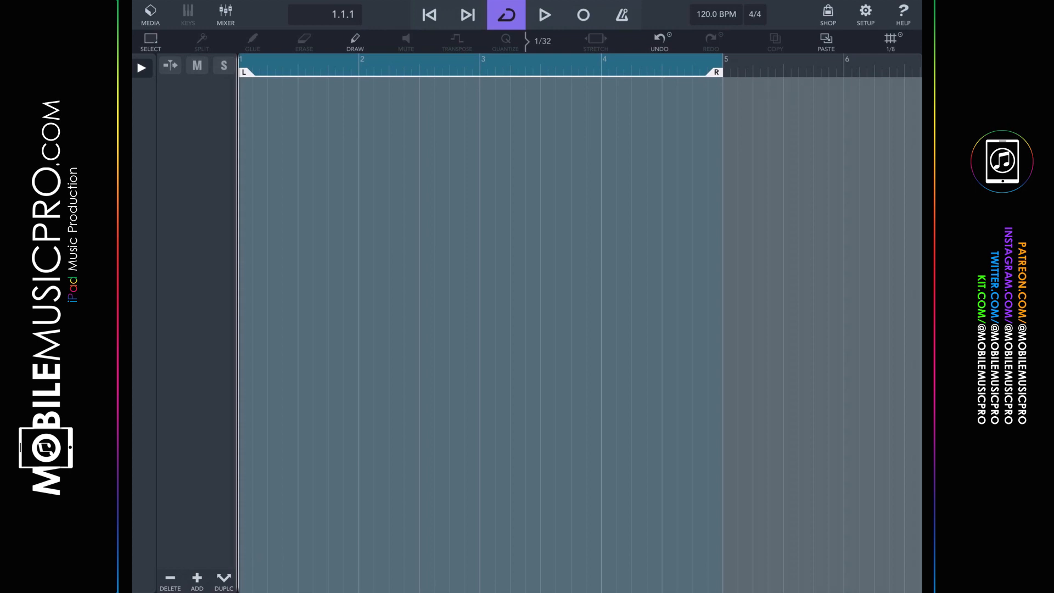
Add a new audio track as Track 1 and bring up the Media browser
{"action": "left_click", "coordinate": [197, 578]}
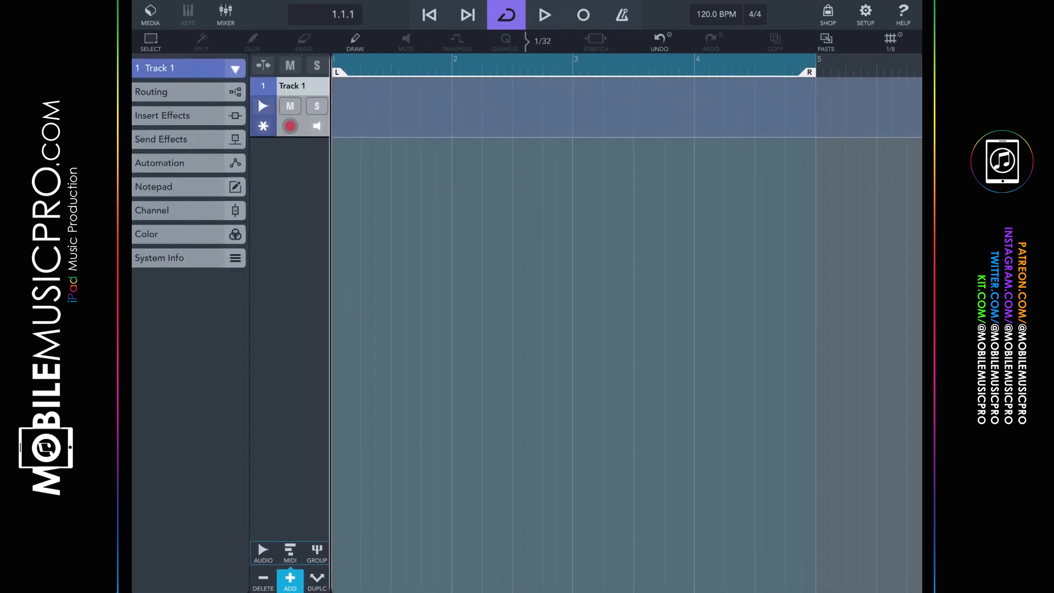
{"action": "left_click", "coordinate": [150, 15]}
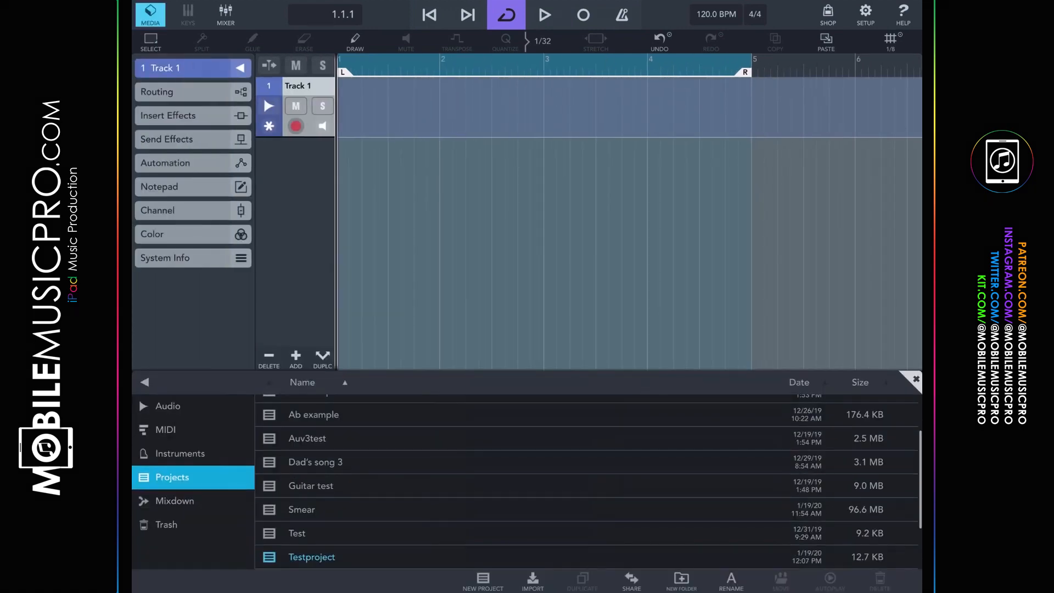
Preview the 090 Shuffle Groove 01 loop from the Audio Drum Loops folder
{"action": "left_click", "coordinate": [168, 406]}
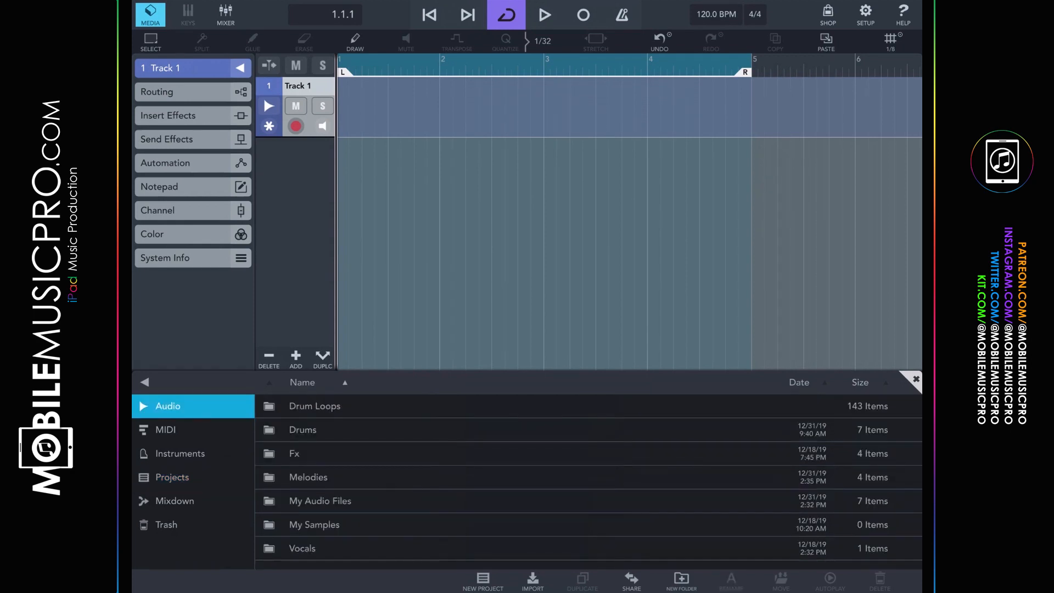
{"action": "left_click", "coordinate": [314, 405]}
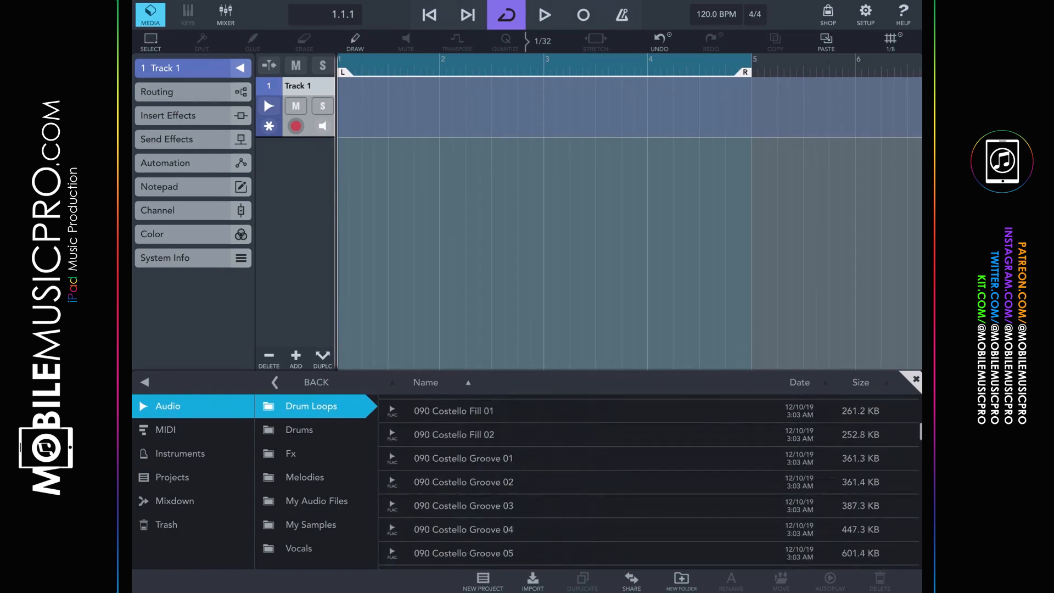
{"action": "scroll", "scroll_direction": "down", "scroll_amount": 3}
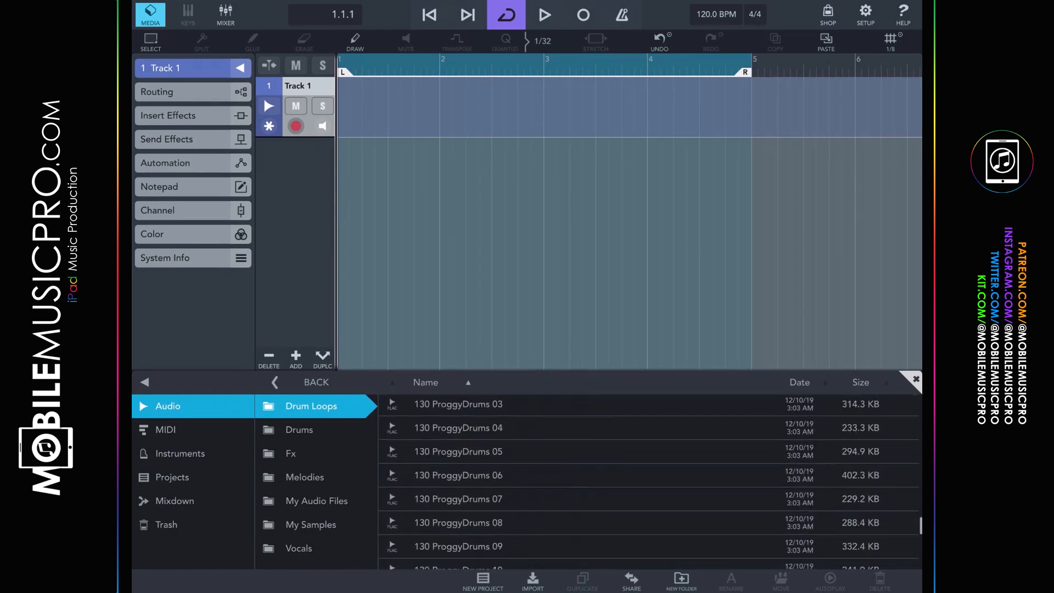
{"action": "scroll", "scroll_direction": "down", "scroll_amount": 3}
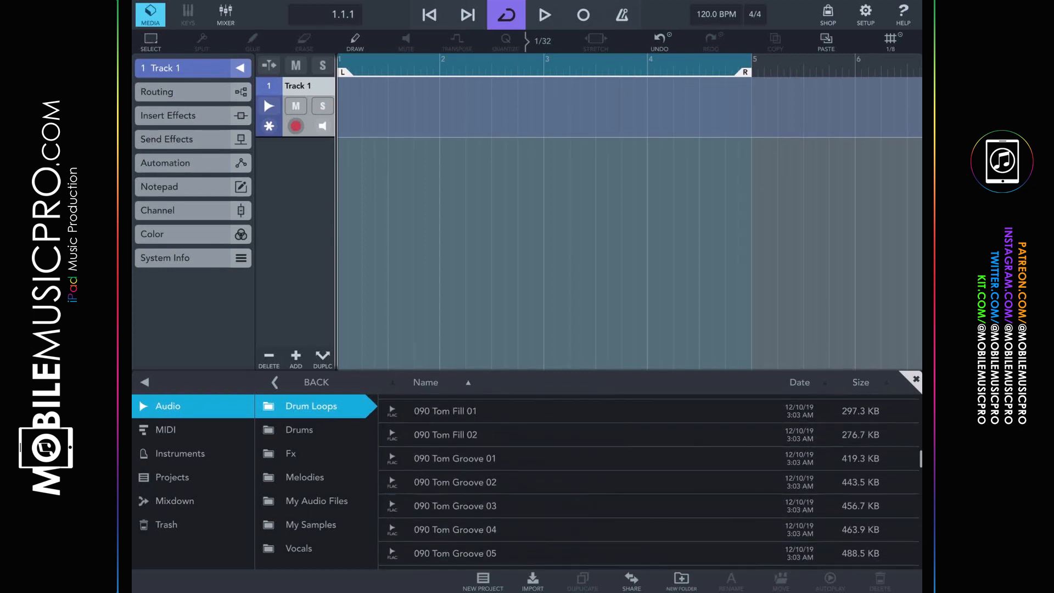
{"action": "left_click", "coordinate": [459, 429]}
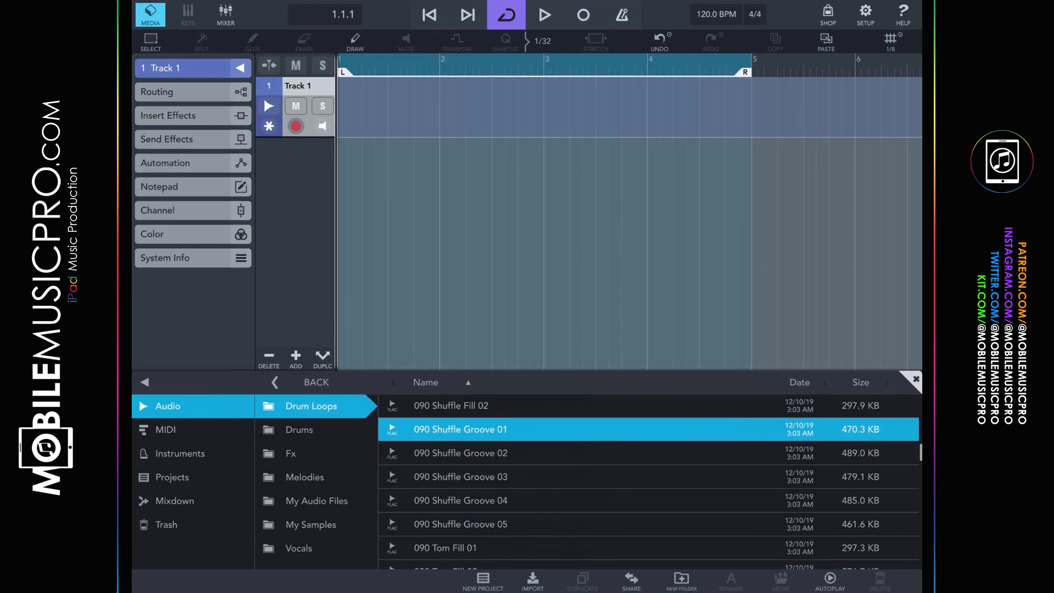
Place 090 Shuffle Groove 01 at bar 1 of Track 1 and play it back
{"action": "left_click_drag", "start_coordinate": [460, 429], "coordinate": [474, 168]}
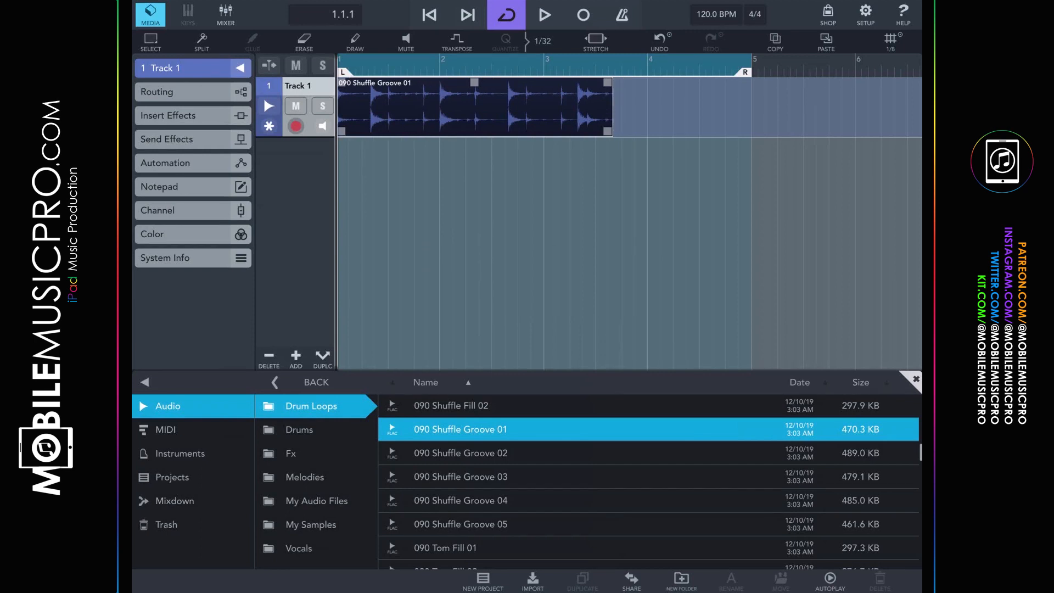
{"action": "left_click", "coordinate": [545, 14]}
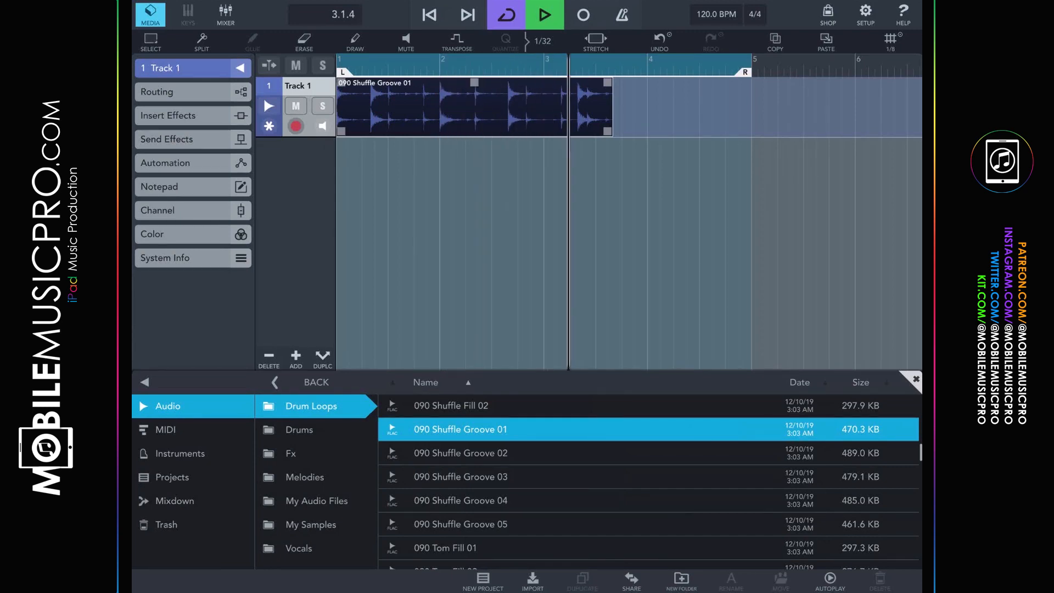
{"action": "left_click", "coordinate": [543, 14]}
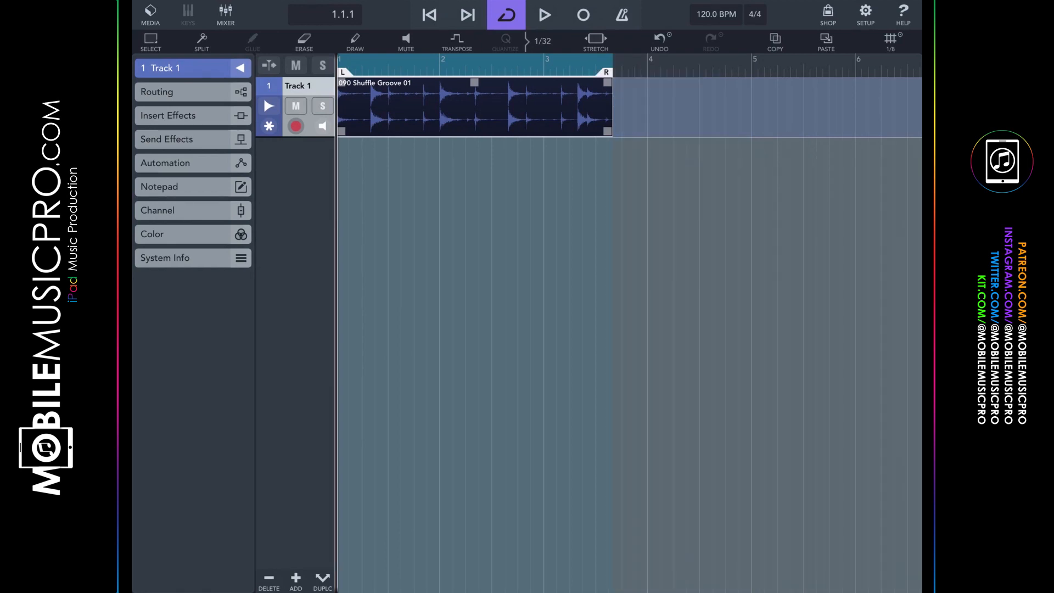
Expand Track 1's inserts, view Channel Strip controls, and show StudioEQ's factory presets
{"action": "left_click", "coordinate": [168, 115]}
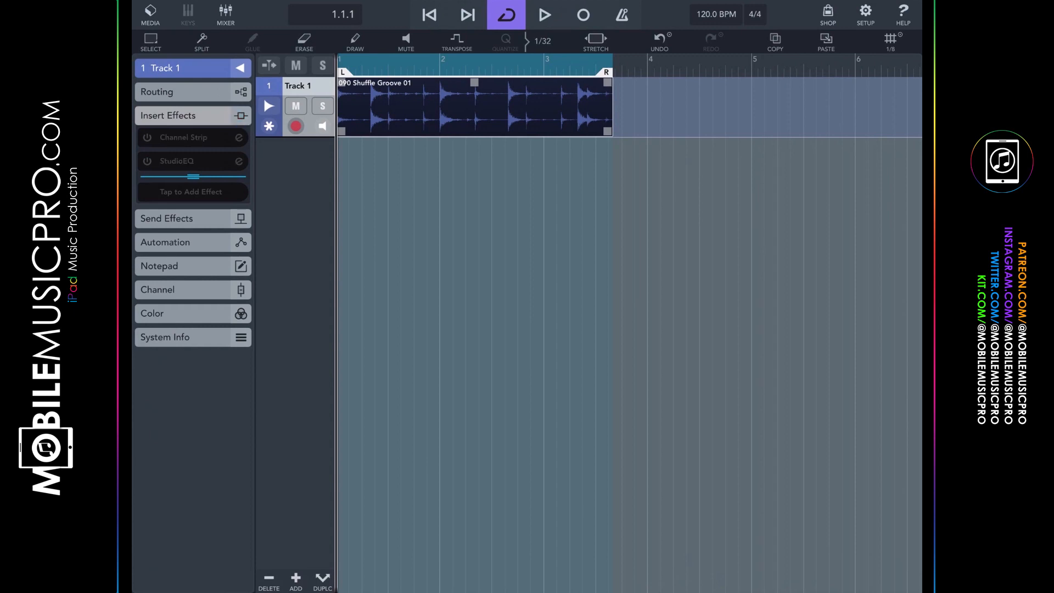
{"action": "left_click", "coordinate": [192, 138]}
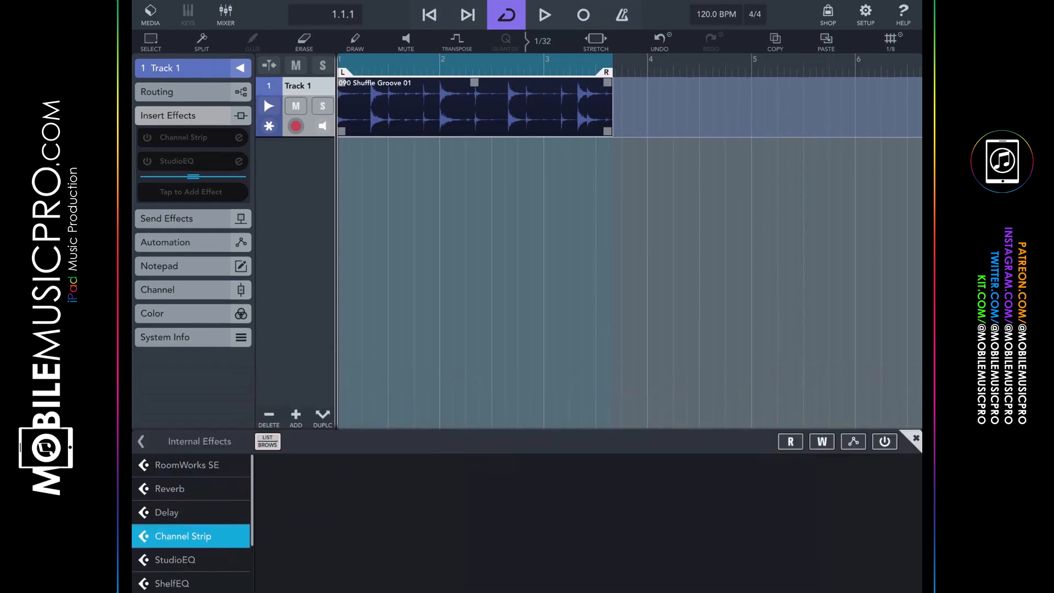
{"action": "left_click", "coordinate": [183, 536]}
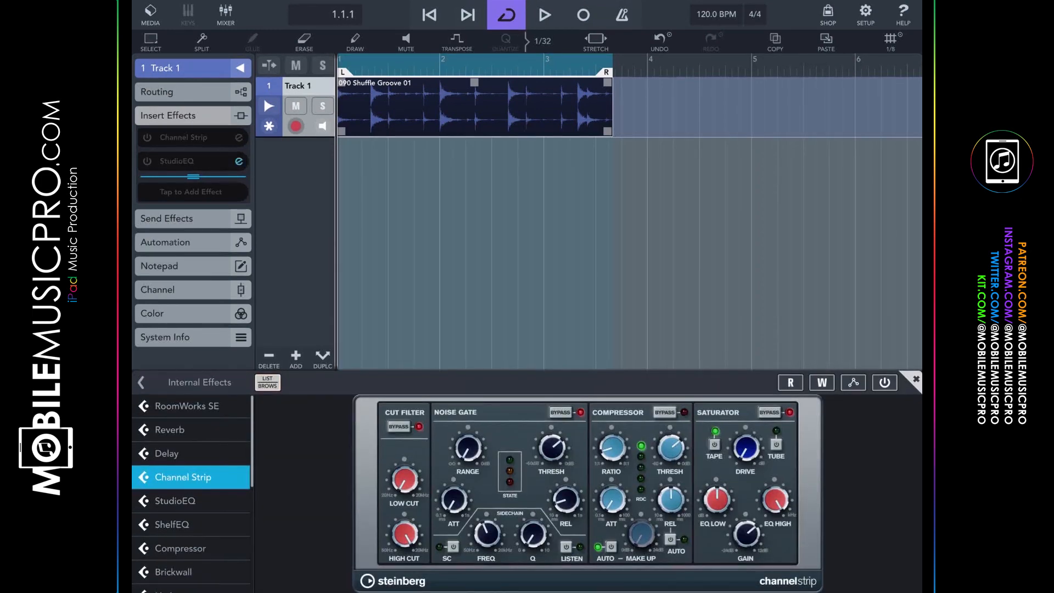
{"action": "left_click", "coordinate": [177, 501]}
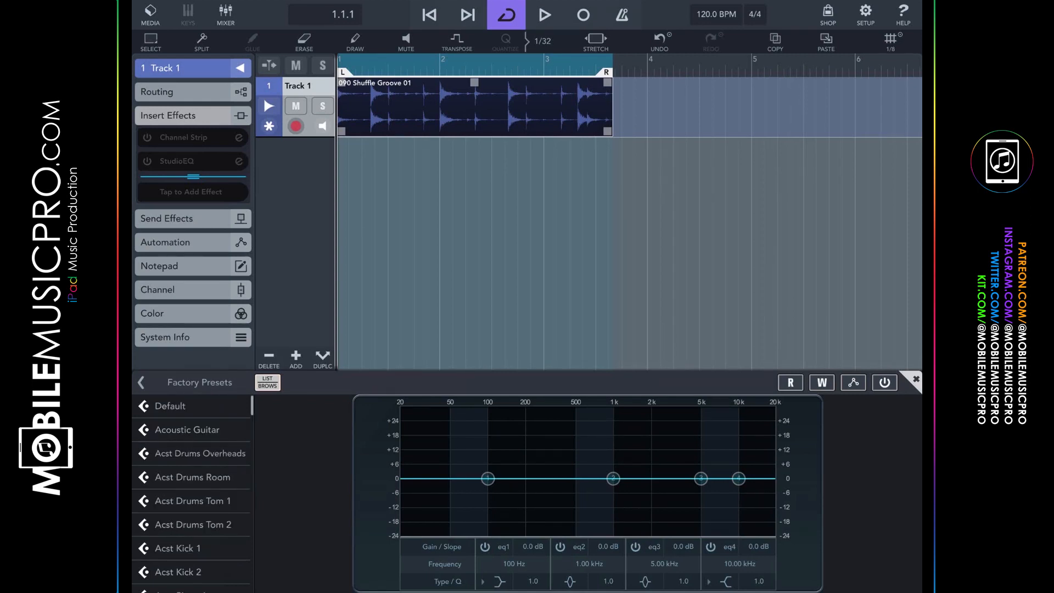
Try the Acst Kick 1 and Acst Kick 2 StudioEQ presets, settling on Acst Snare 2
{"action": "left_click", "coordinate": [178, 548]}
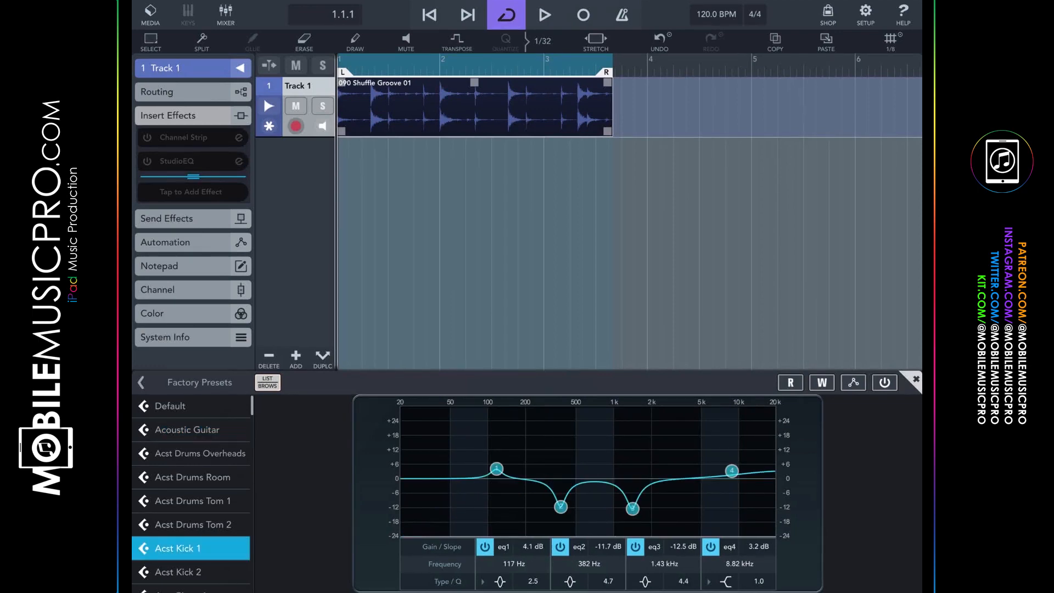
{"action": "left_click", "coordinate": [191, 467]}
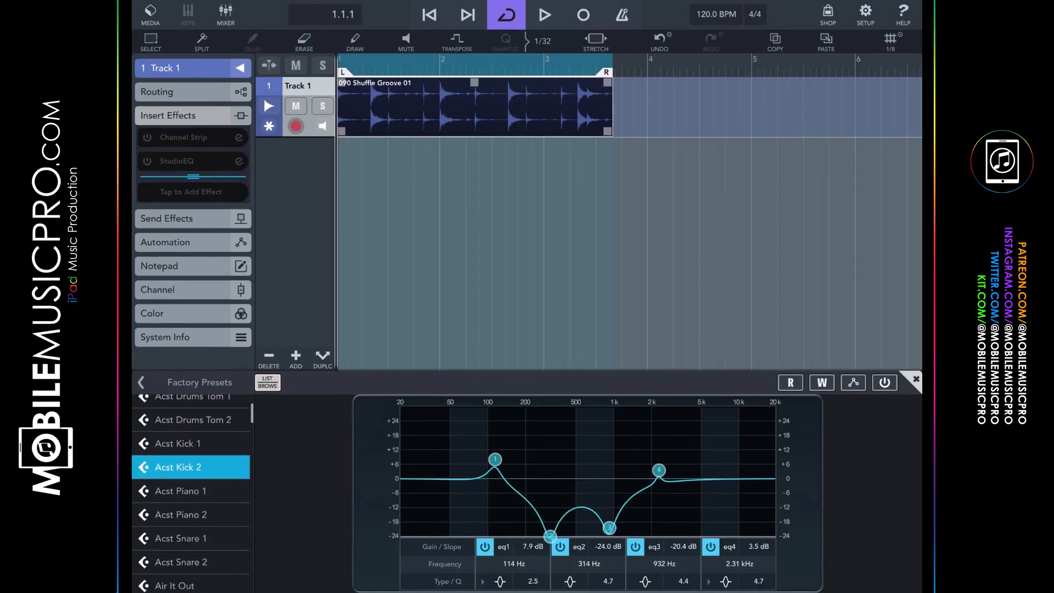
{"action": "left_click", "coordinate": [191, 562]}
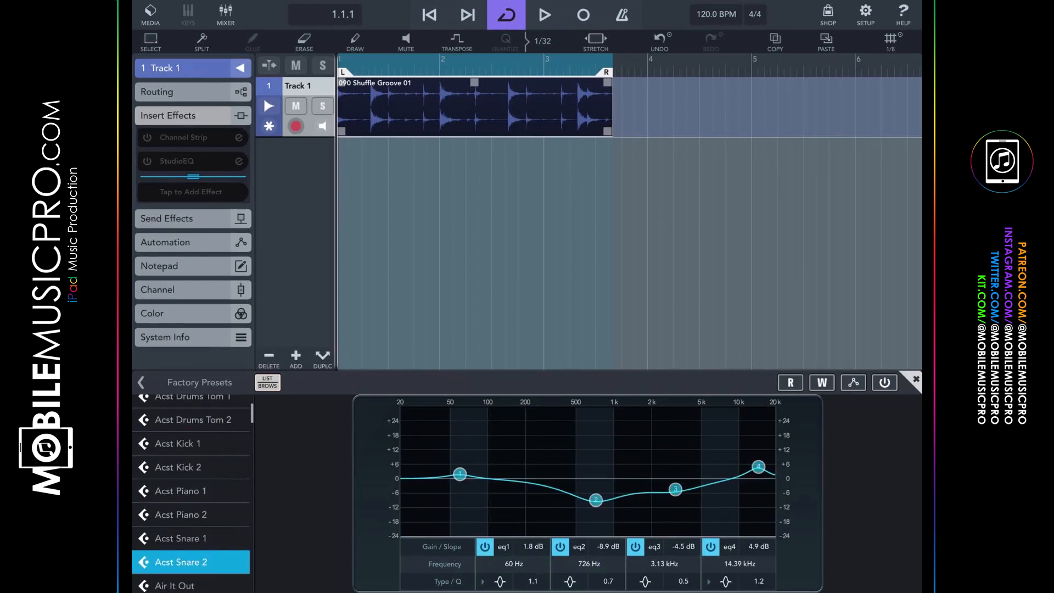